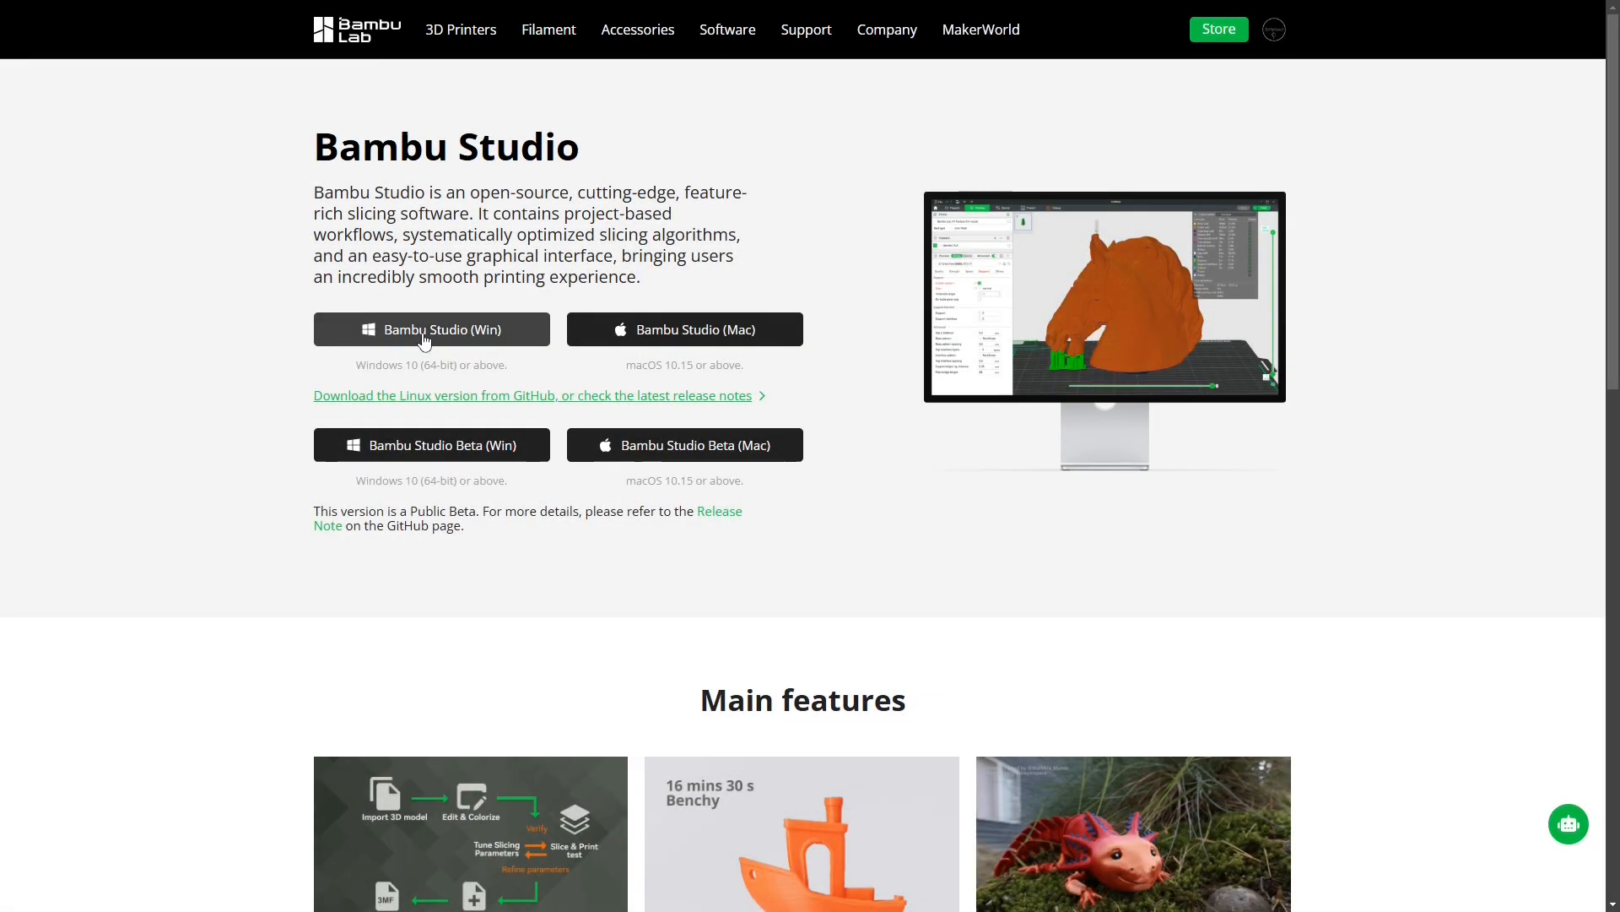
{"action": "mouse_move", "coordinate": [684, 330]}
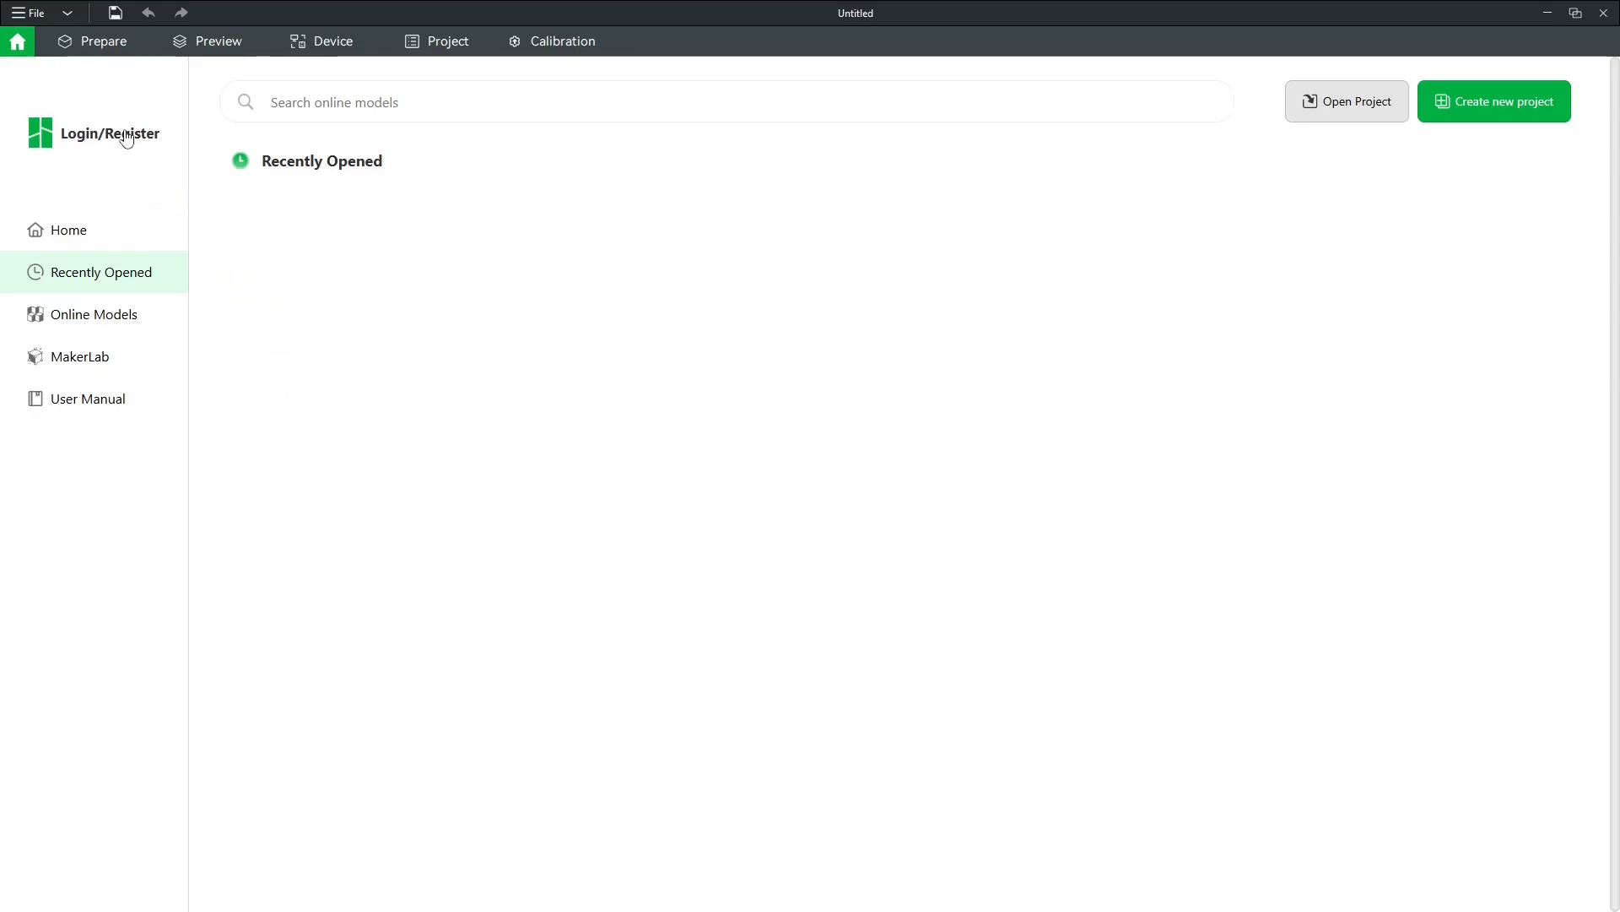
{"action": "left_click", "coordinate": [109, 134]}
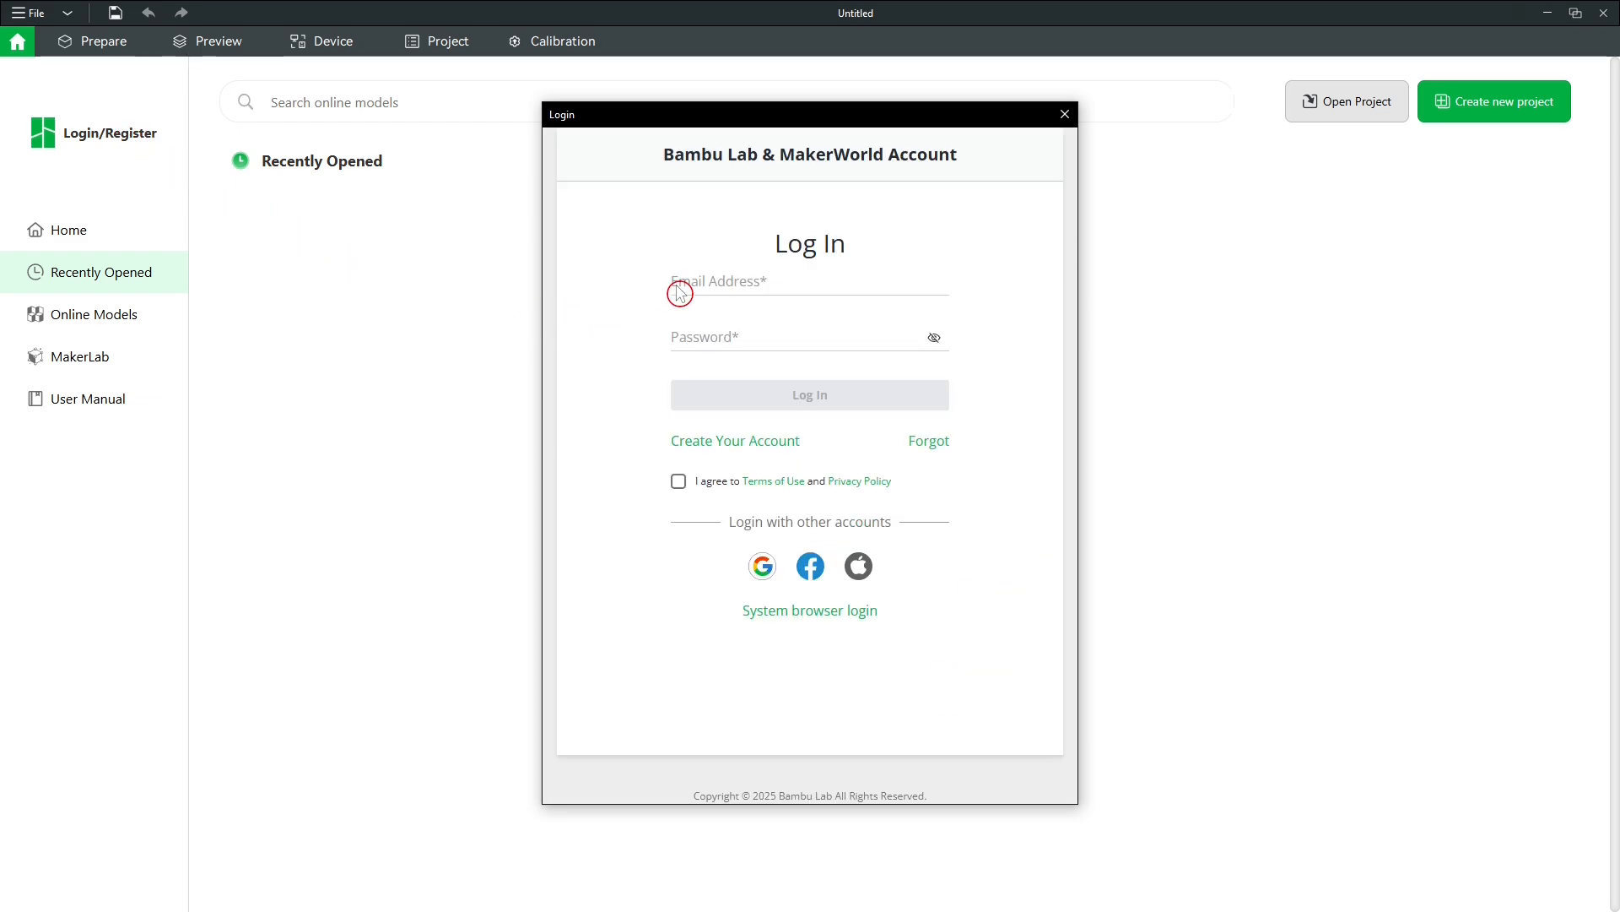
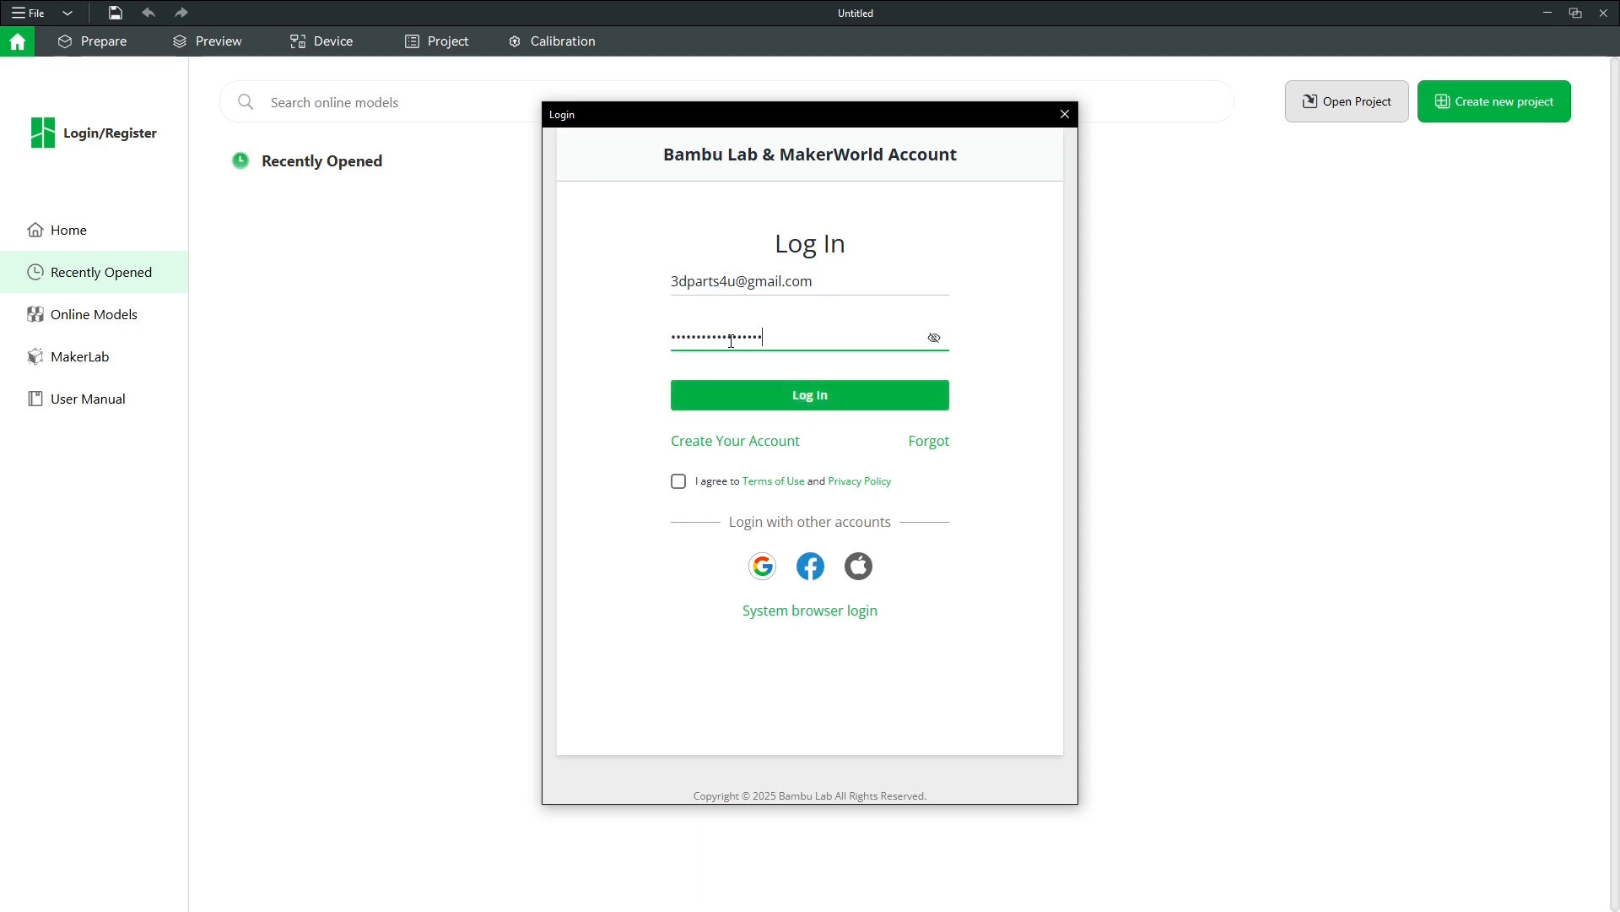
{"action": "left_click", "coordinate": [679, 481]}
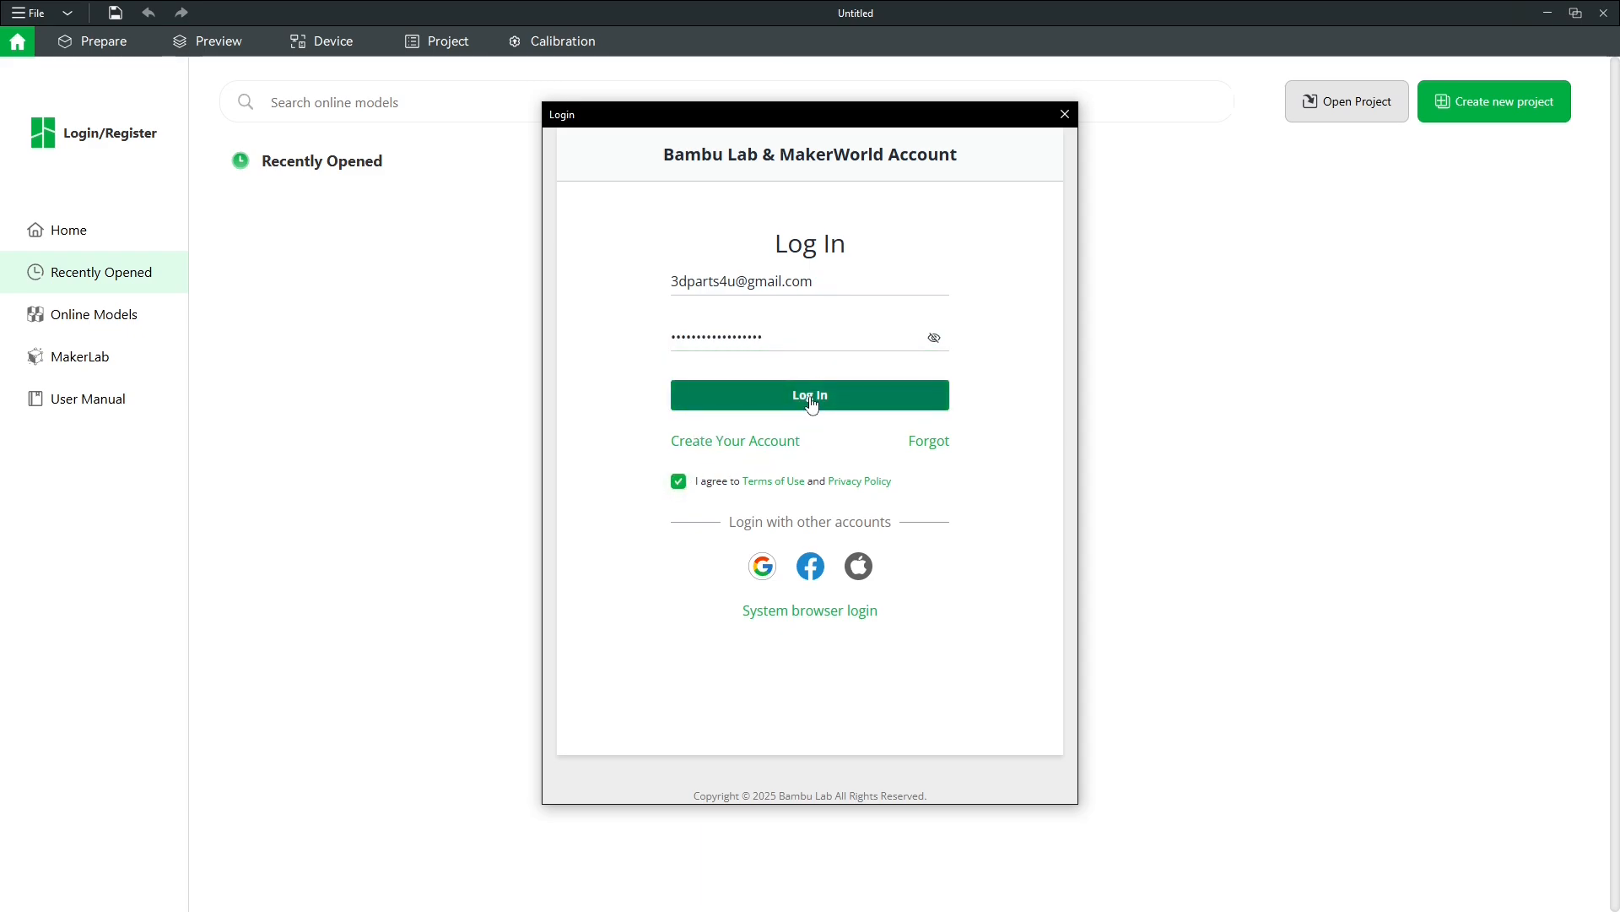
{"action": "left_click", "coordinate": [809, 395]}
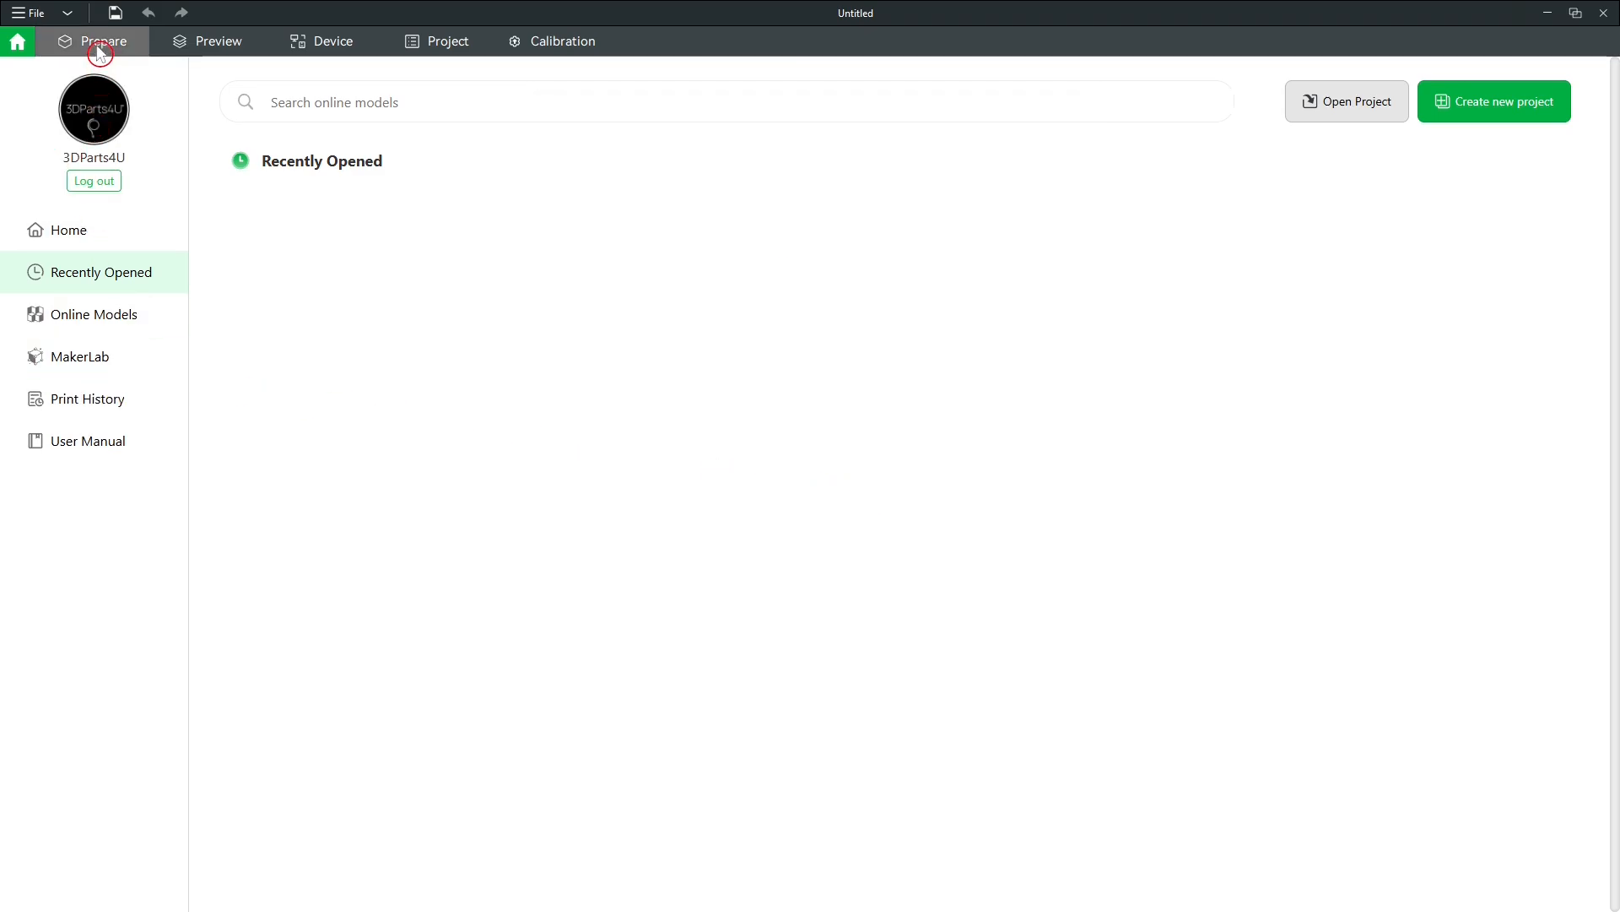
Go to the Prepare workspace and bring up the printer model selection
{"action": "left_click", "coordinate": [105, 40]}
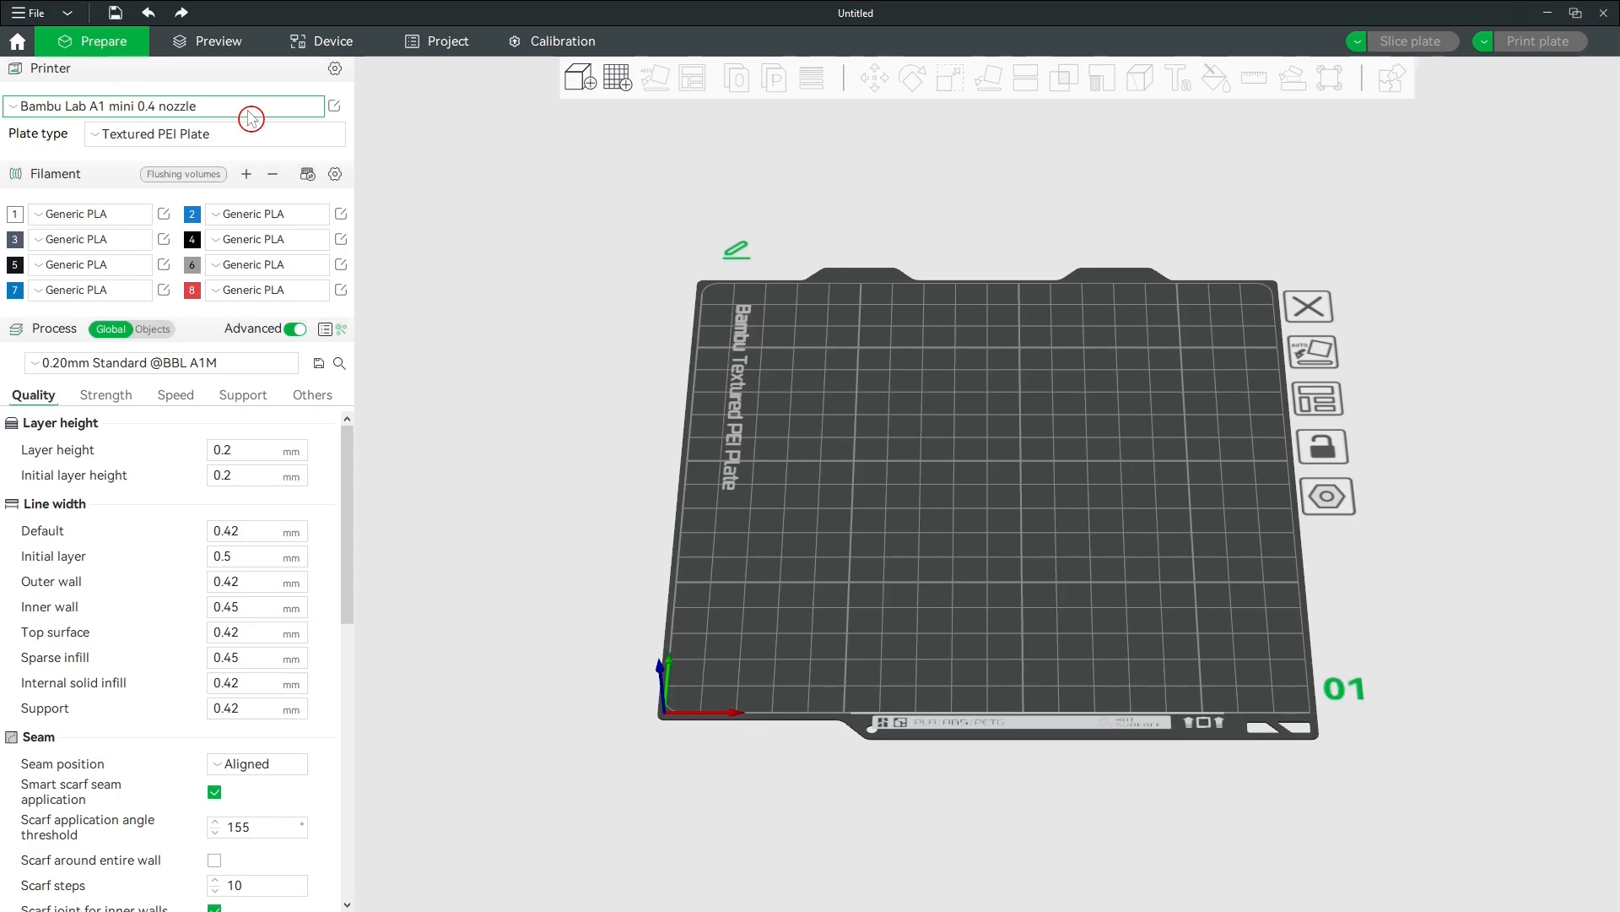
{"action": "left_click", "coordinate": [166, 104]}
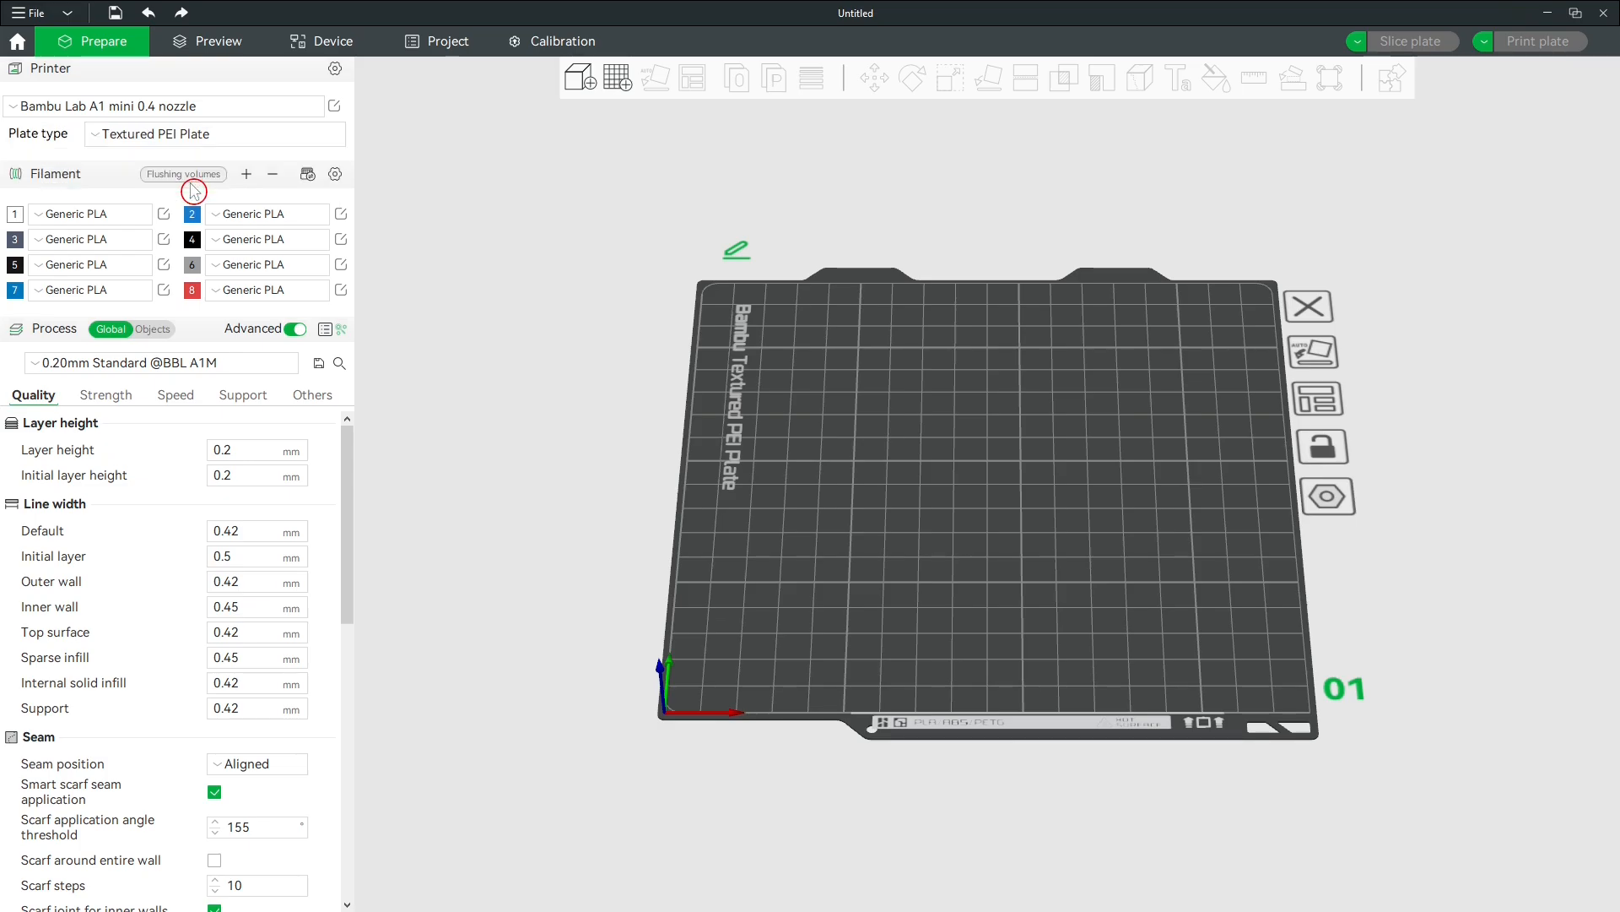
{"action": "left_click", "coordinate": [334, 105]}
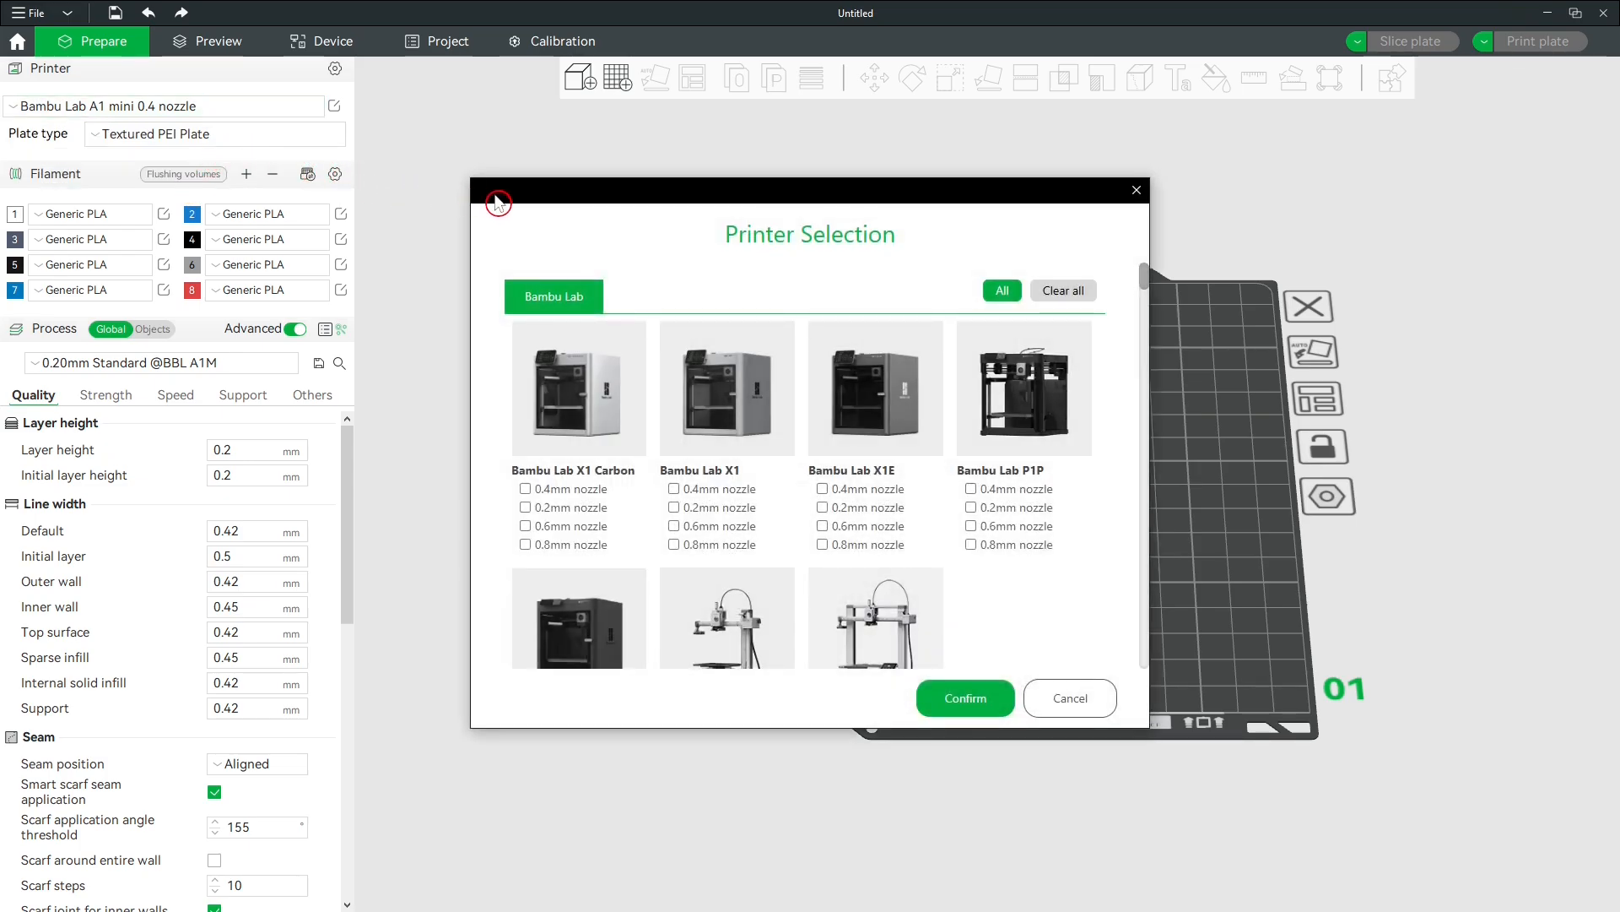
{"action": "scroll", "scroll_direction": "down", "scroll_amount": 3}
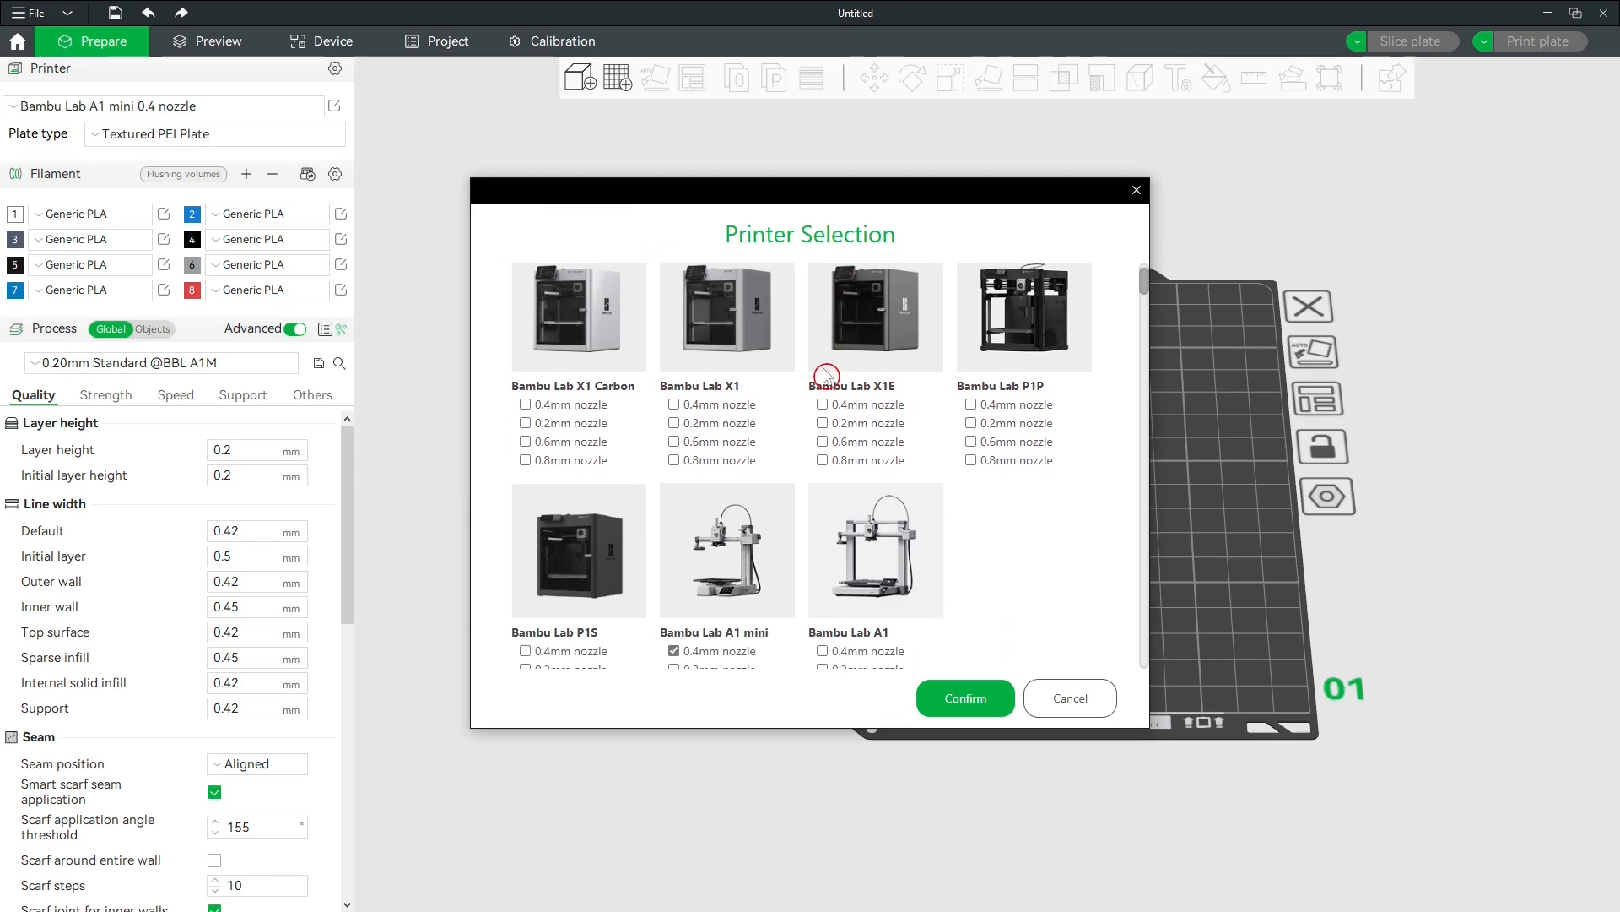
{"action": "scroll", "scroll_direction": "down", "scroll_amount": 3}
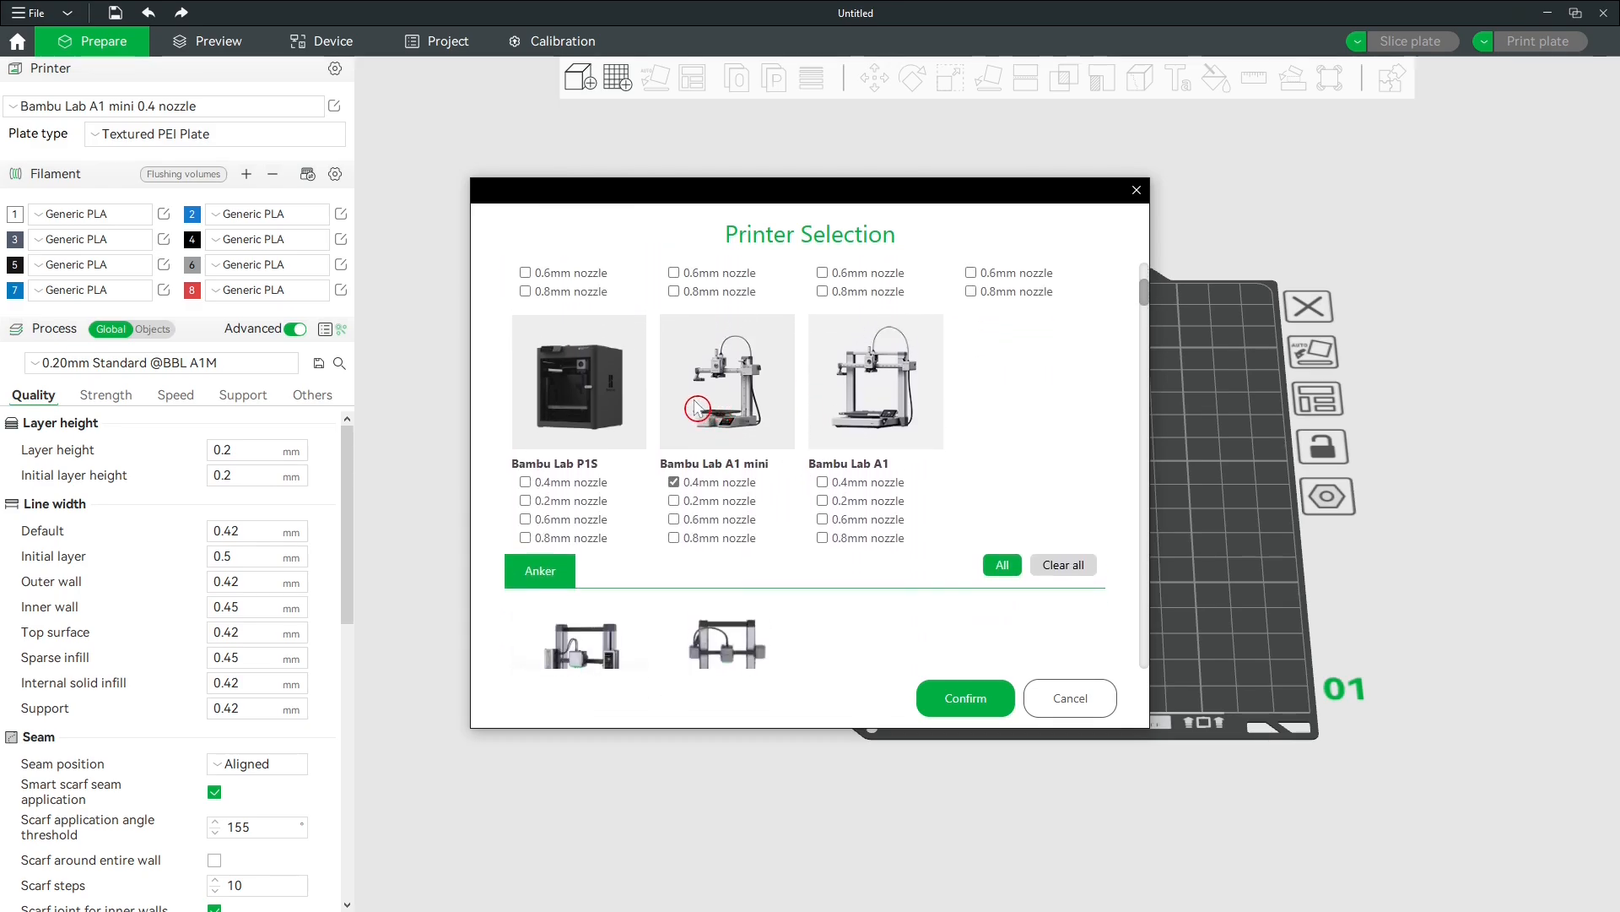
Tick the A1 mini 0.4 mm nozzle printer and confirm it as the active machine
{"action": "left_click", "coordinate": [673, 481]}
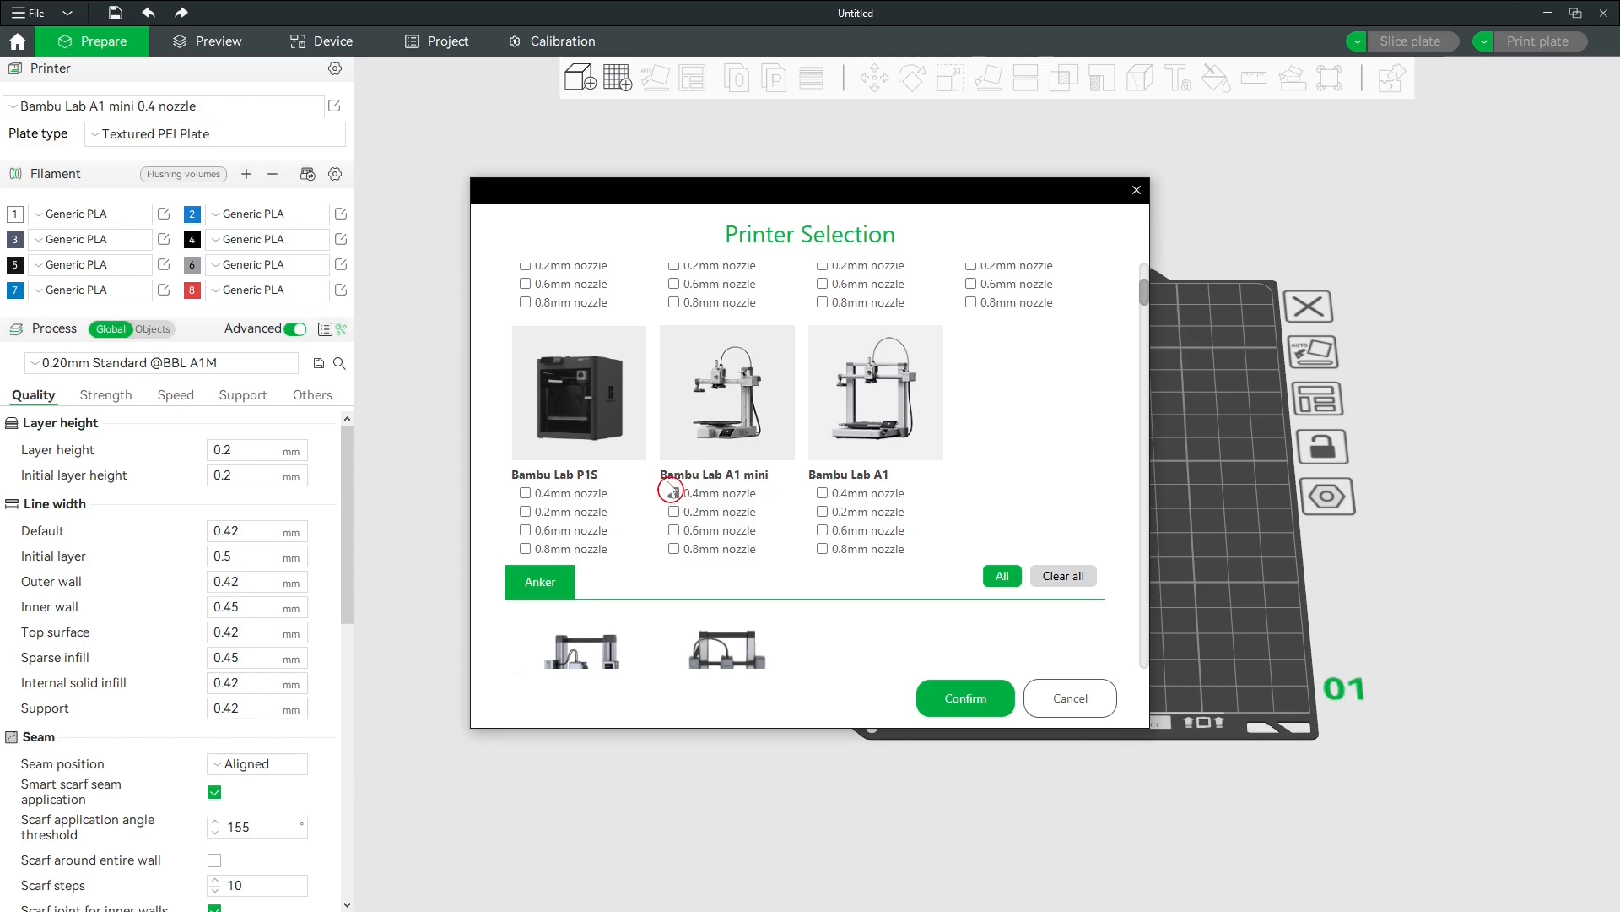
{"action": "left_click", "coordinate": [547, 289]}
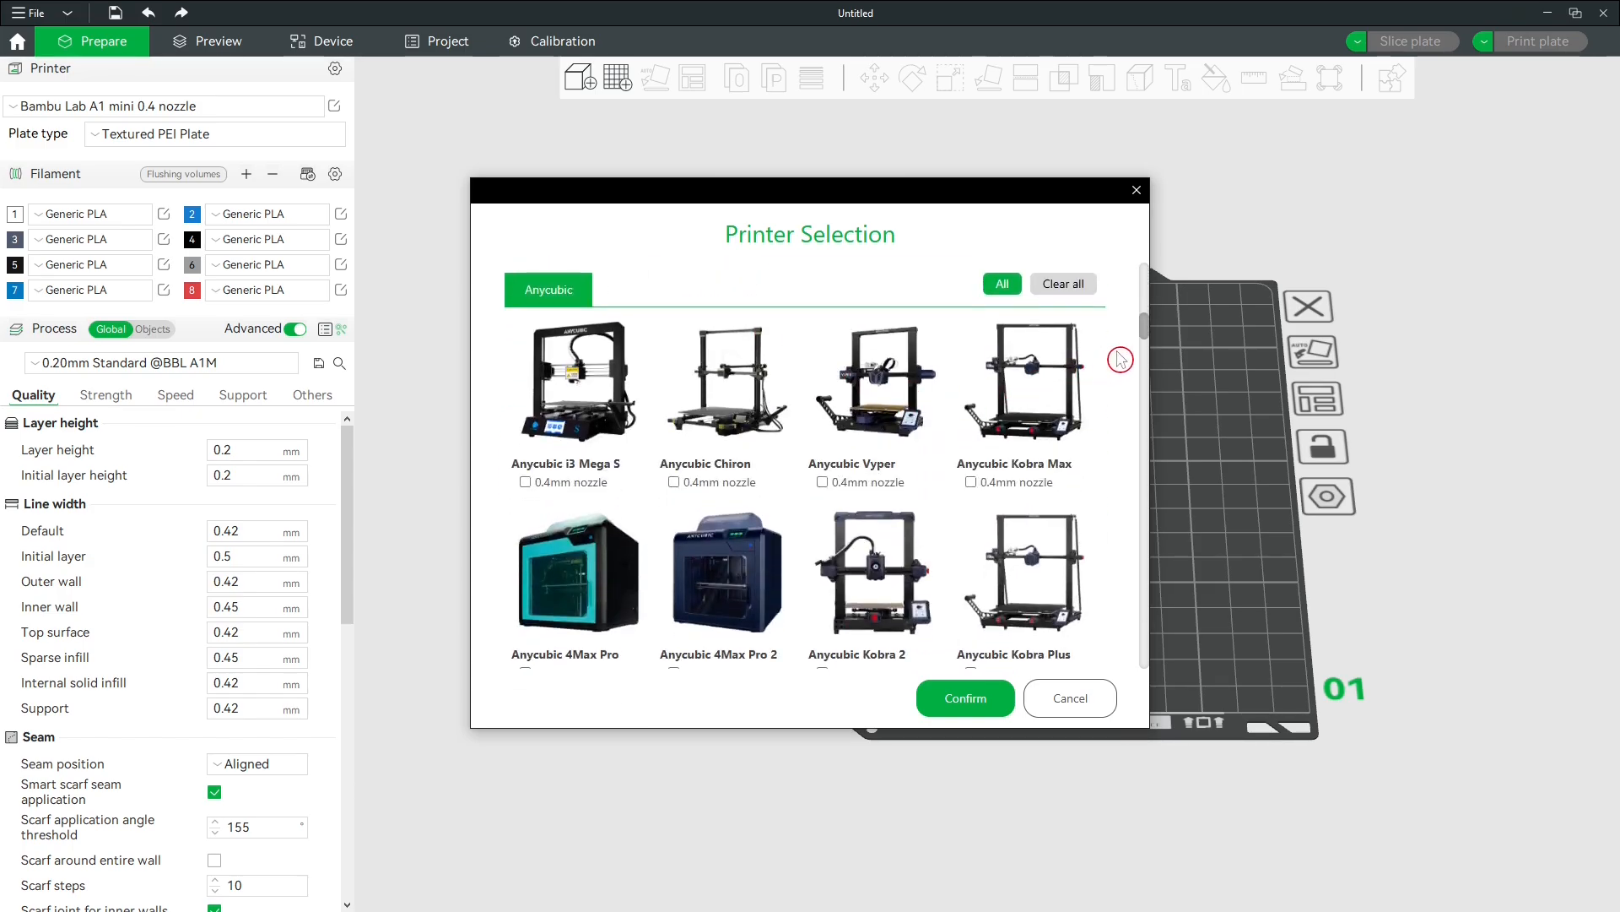
{"action": "scroll", "scroll_direction": "down", "scroll_amount": 3}
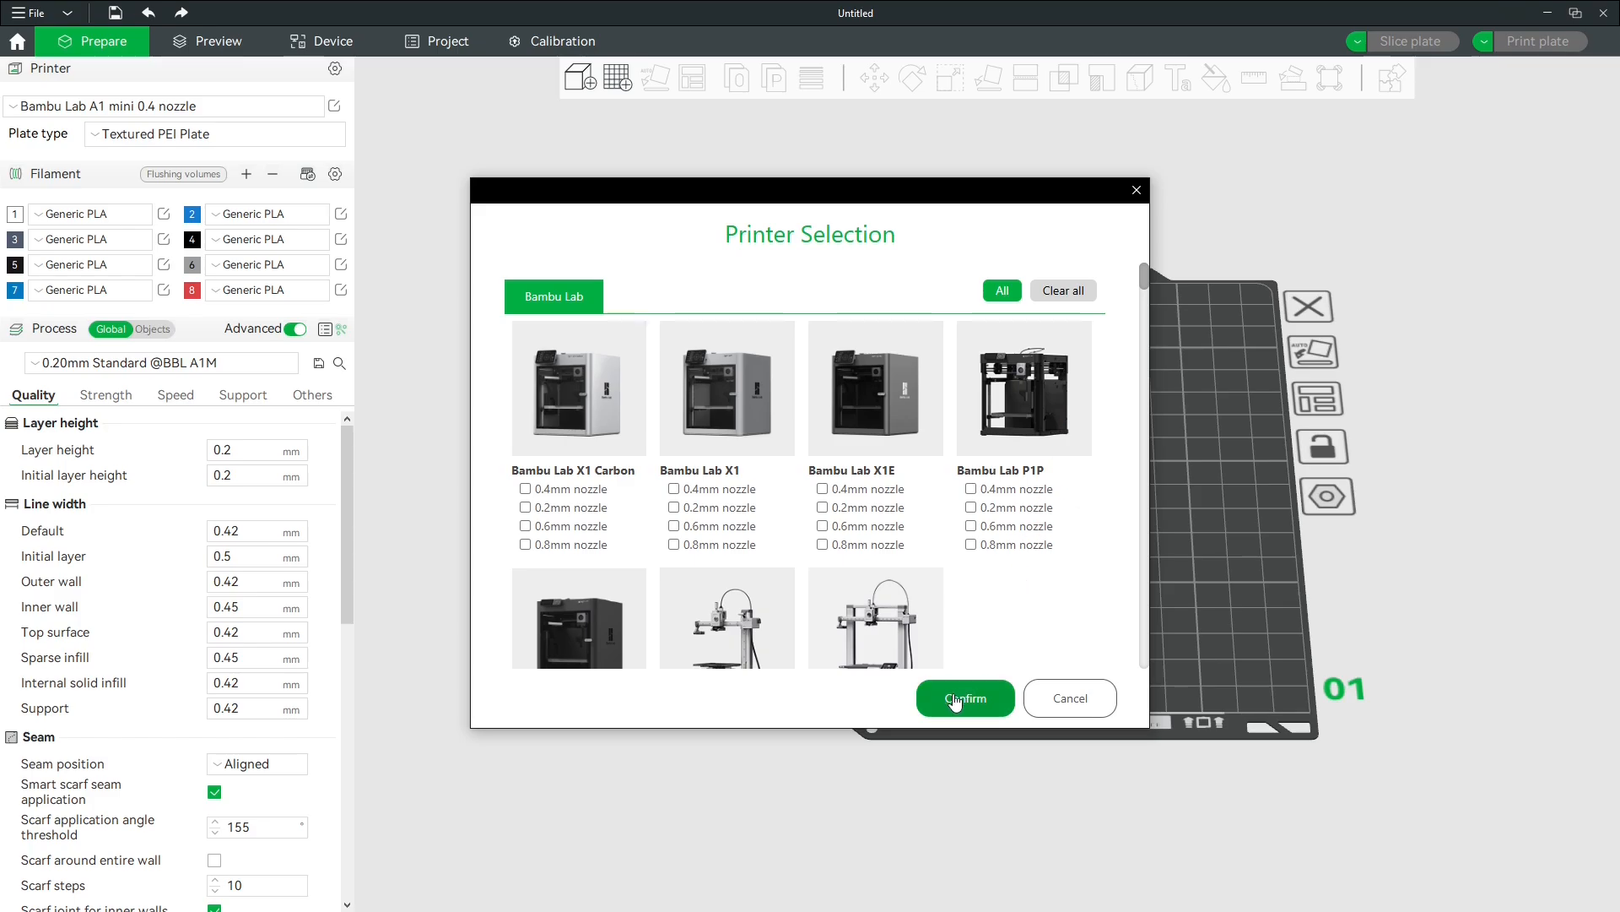
{"action": "left_click", "coordinate": [964, 697]}
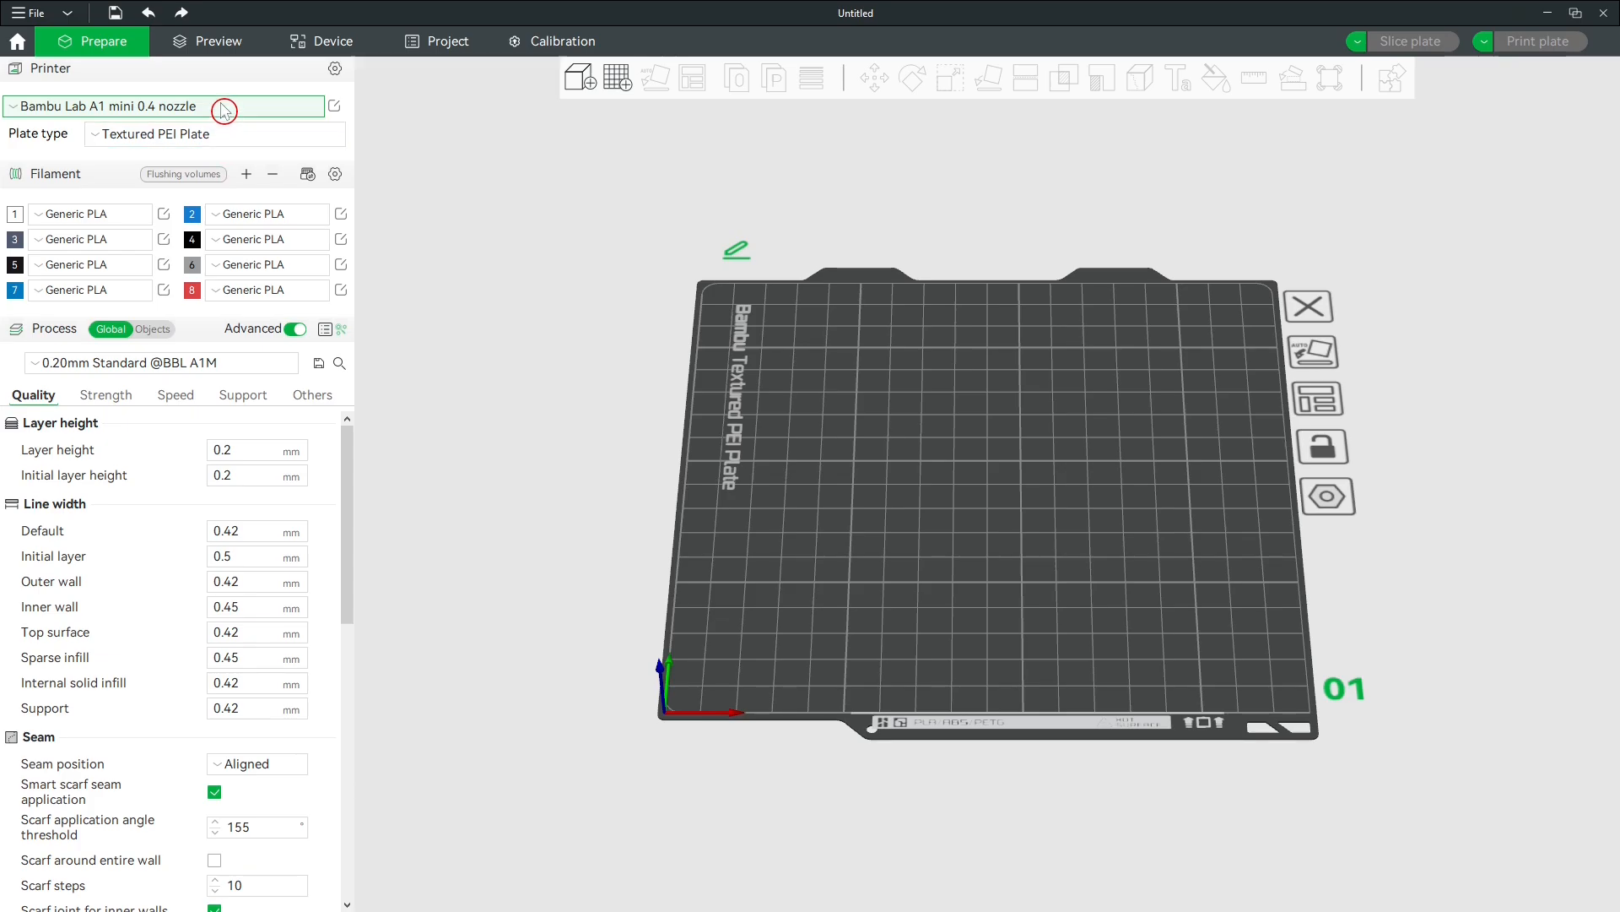
Keep Textured PEI Plate as the plate type for the A1 mini
{"action": "left_click", "coordinate": [214, 134]}
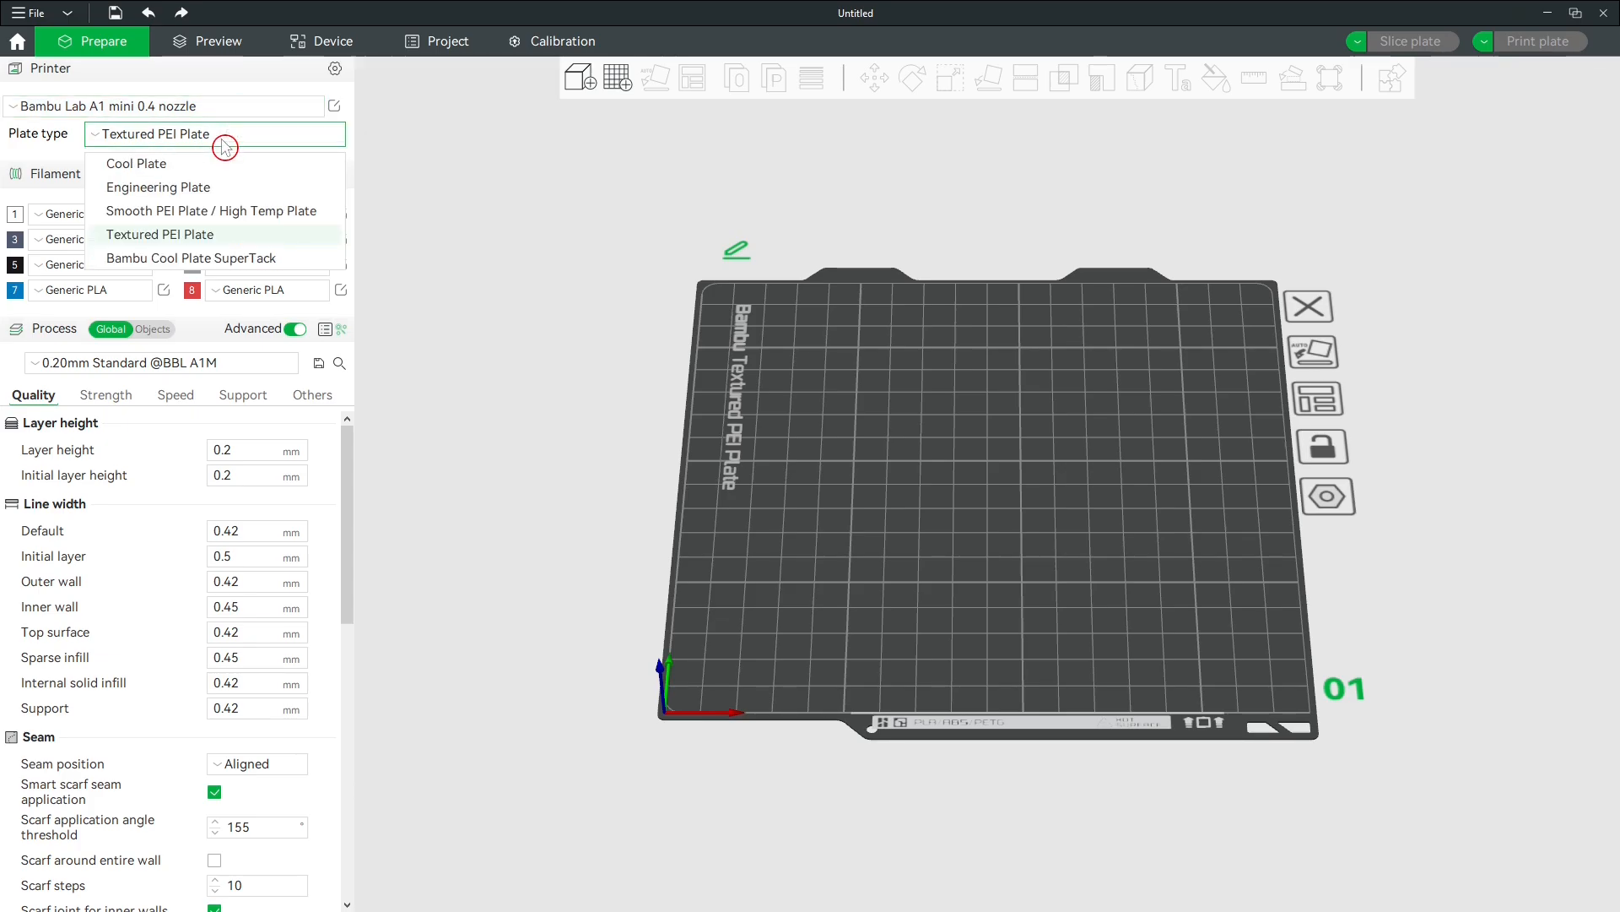
{"action": "left_click", "coordinate": [160, 235]}
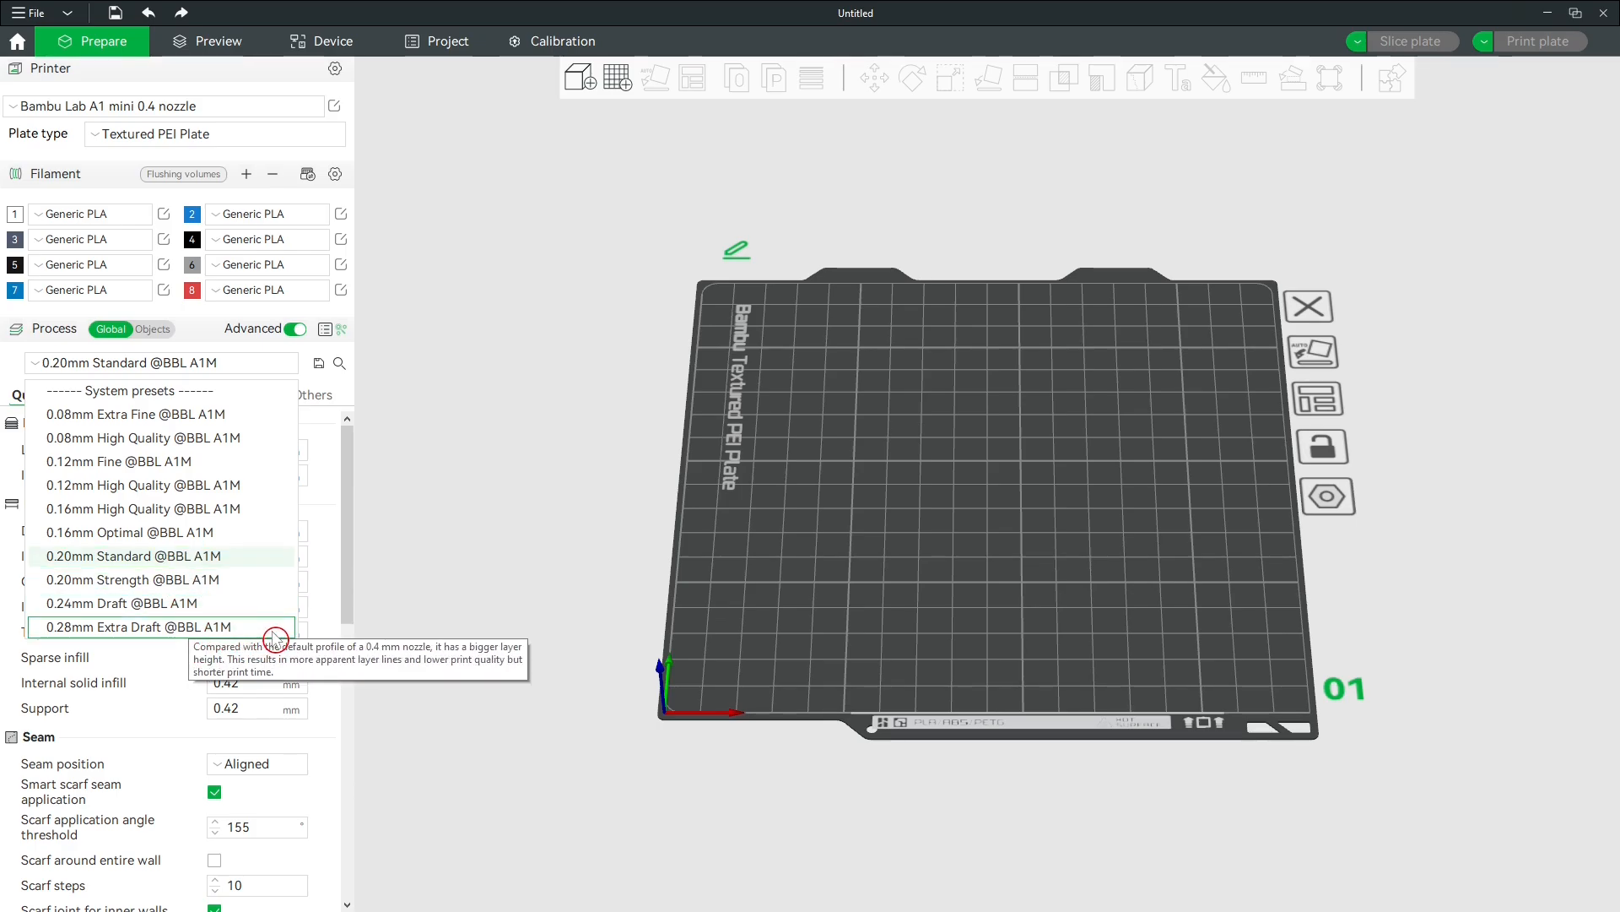
{"action": "mouse_move", "coordinate": [131, 415]}
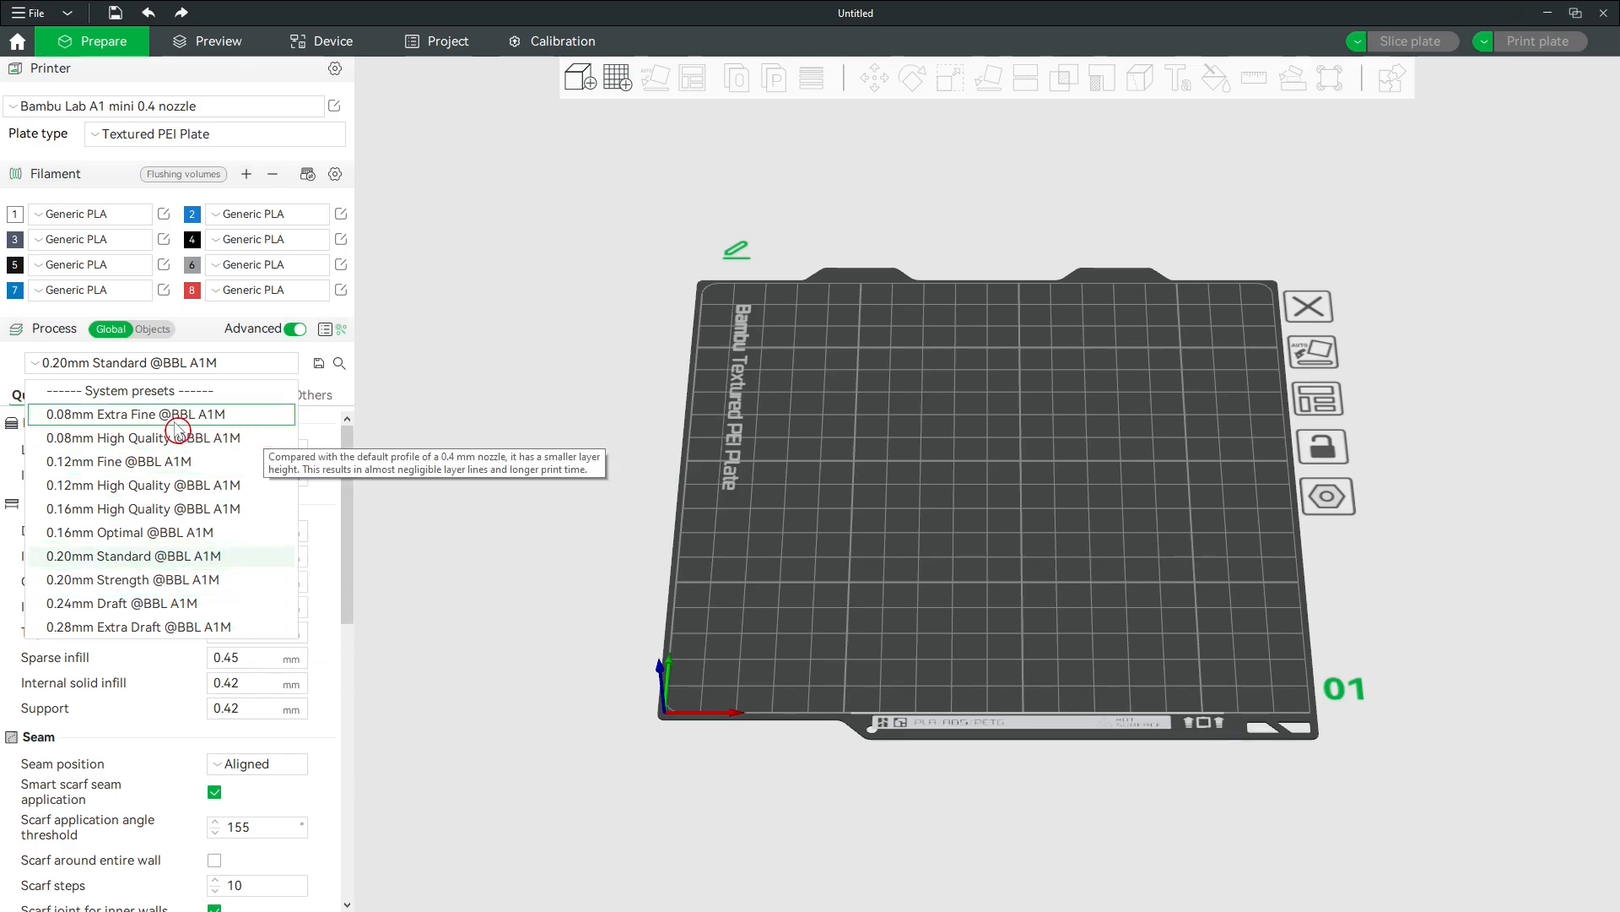
{"action": "mouse_move", "coordinate": [248, 426]}
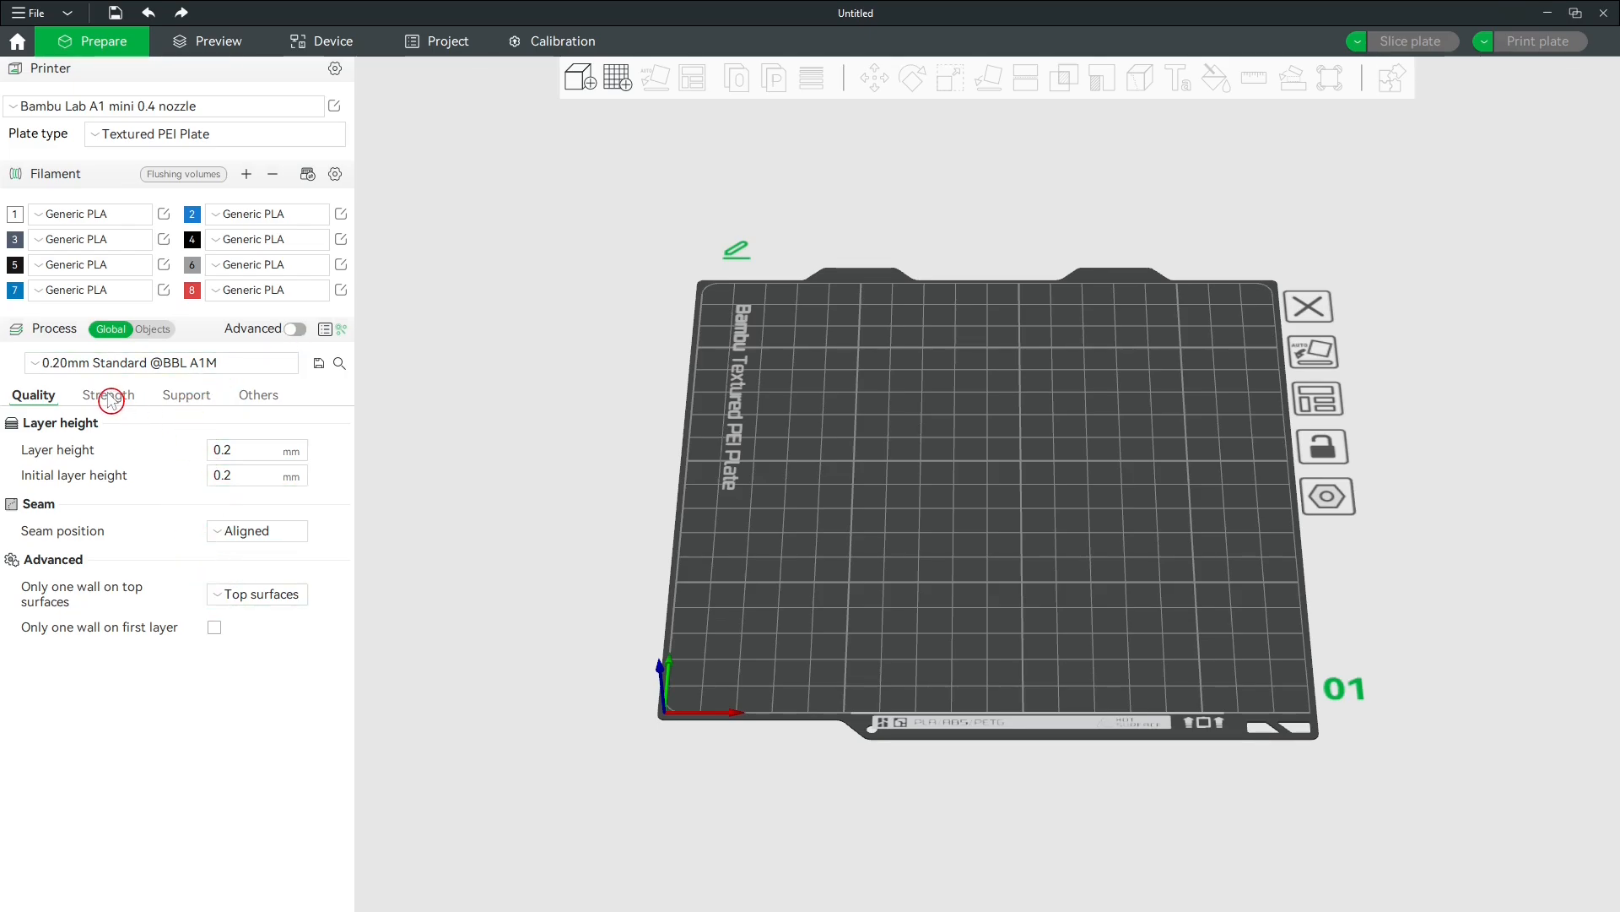
Browse Strength and Support settings, then turn Advanced process settings back on
{"action": "left_click", "coordinate": [105, 393]}
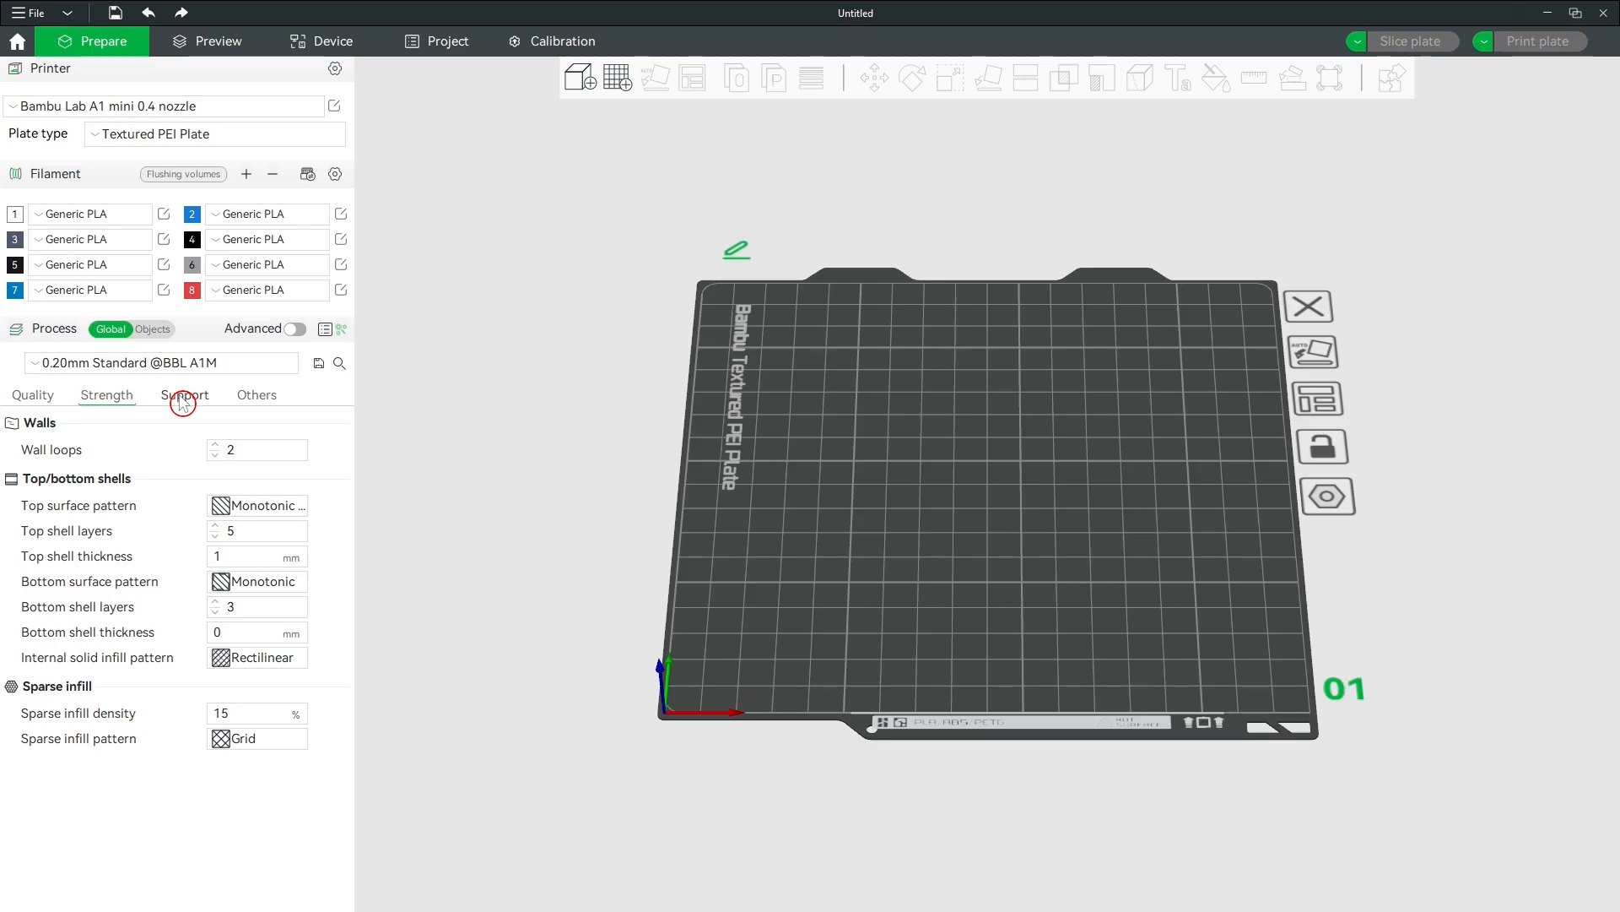
{"action": "left_click", "coordinate": [255, 394]}
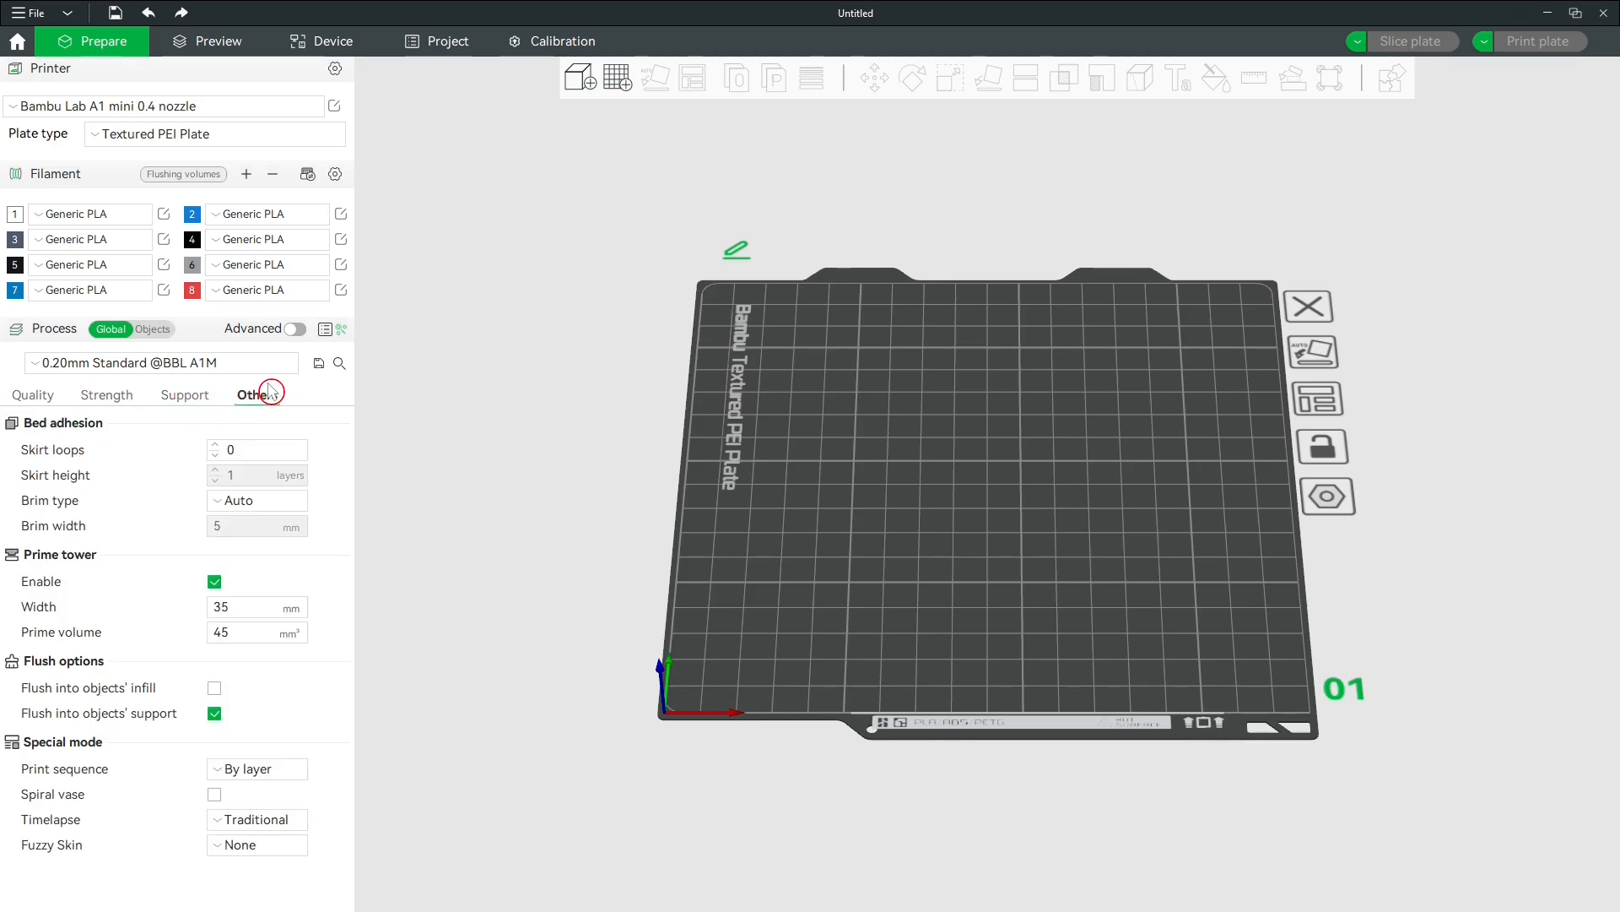
{"action": "left_click", "coordinate": [298, 329]}
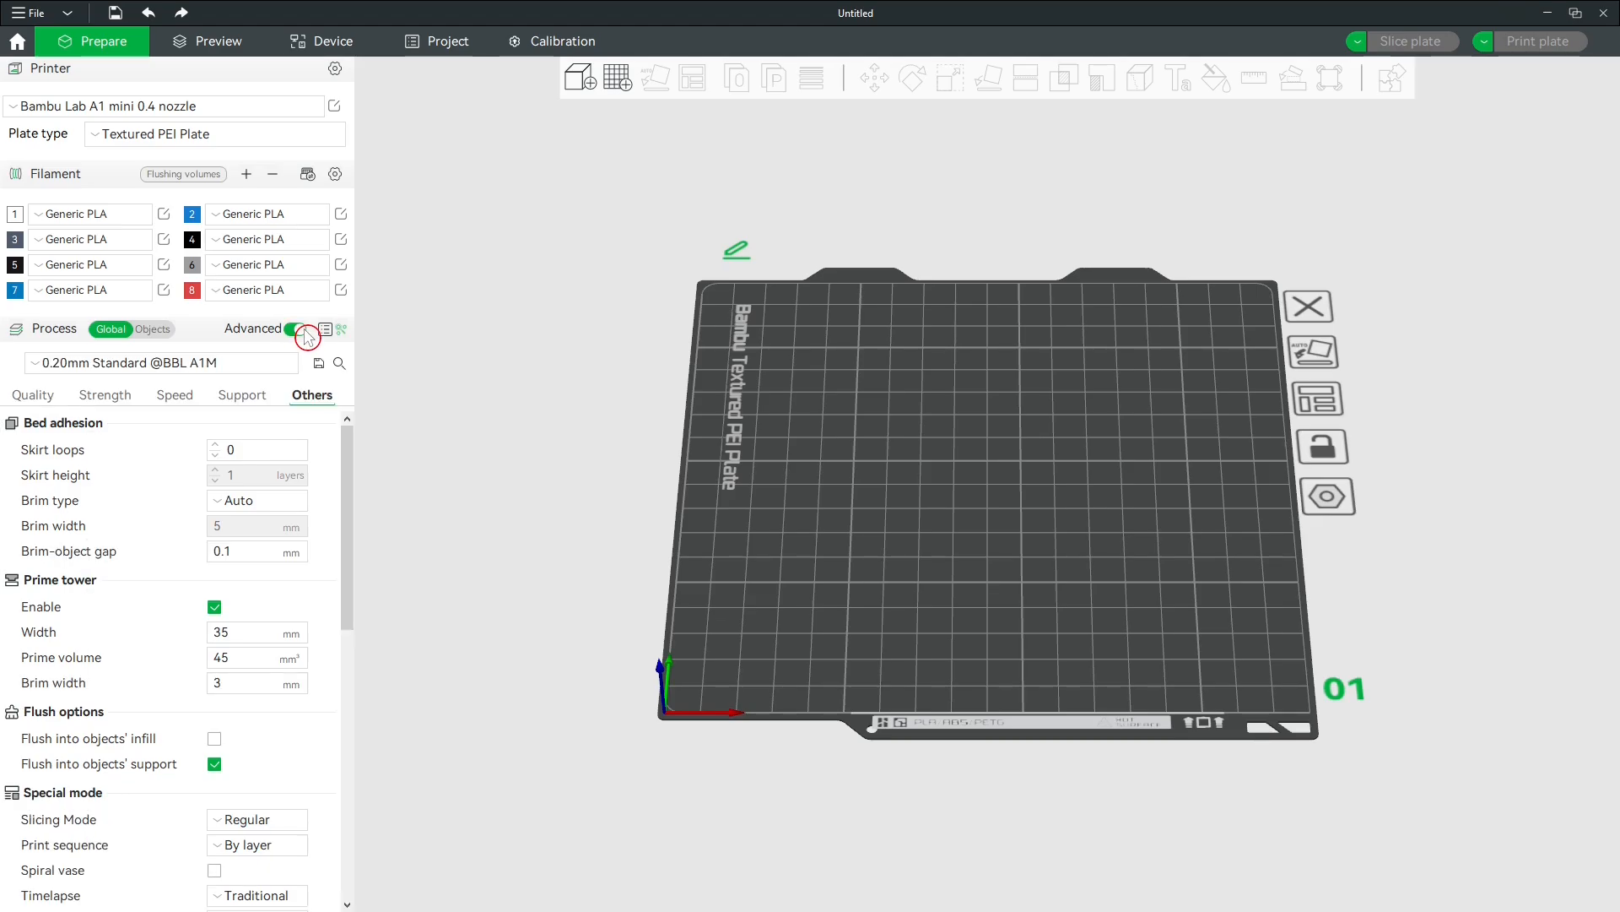
{"action": "left_click", "coordinate": [241, 394]}
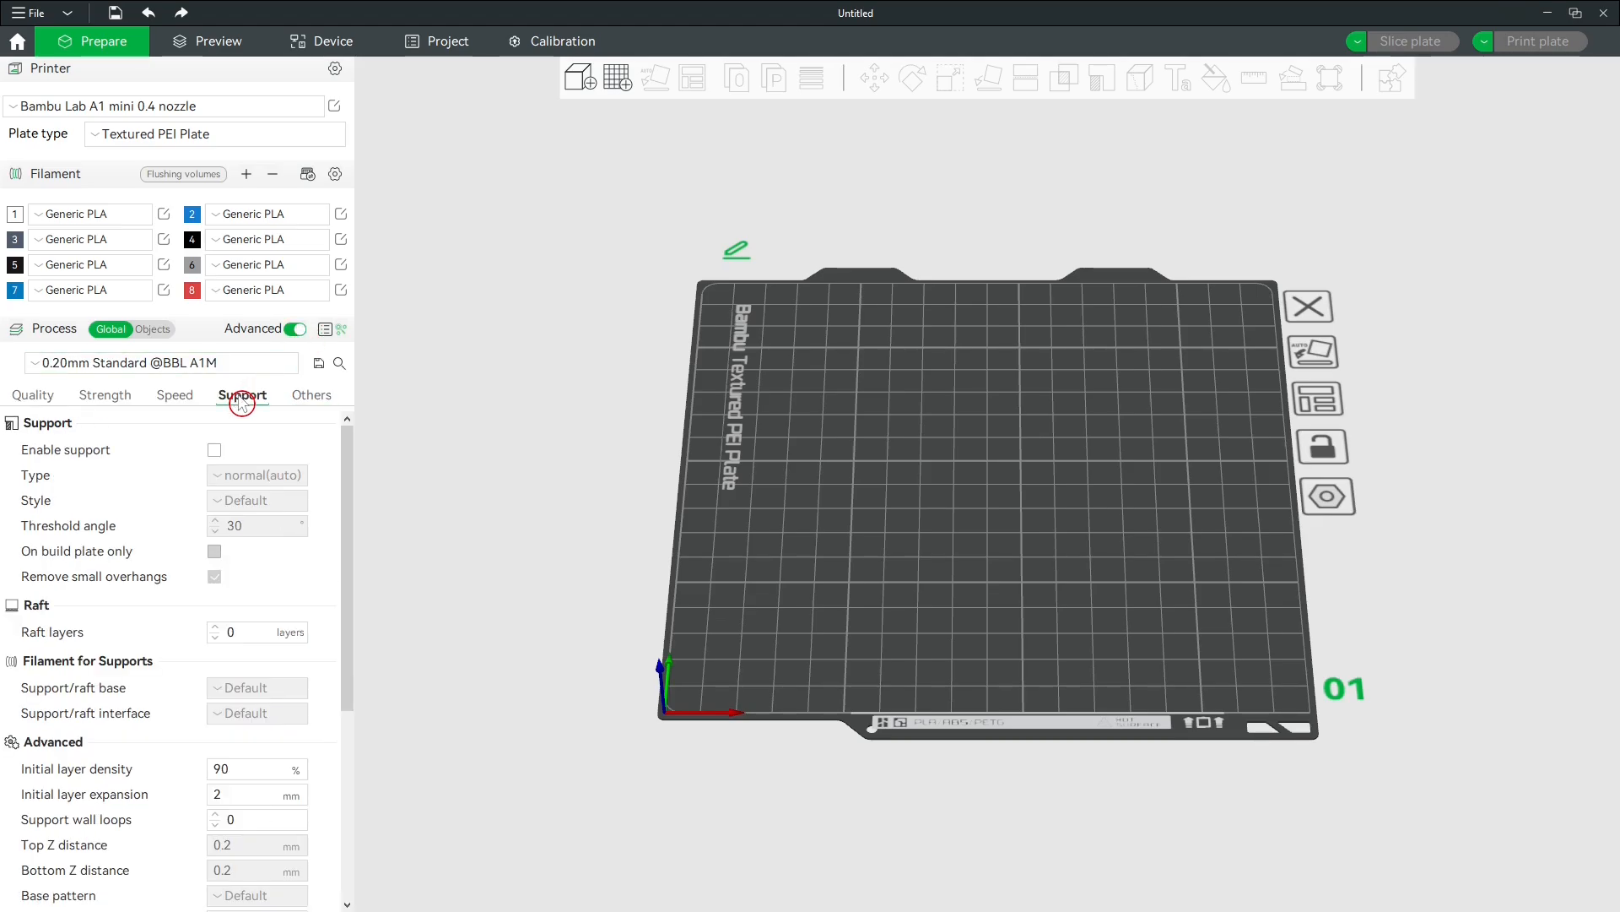
{"action": "left_click", "coordinate": [174, 393]}
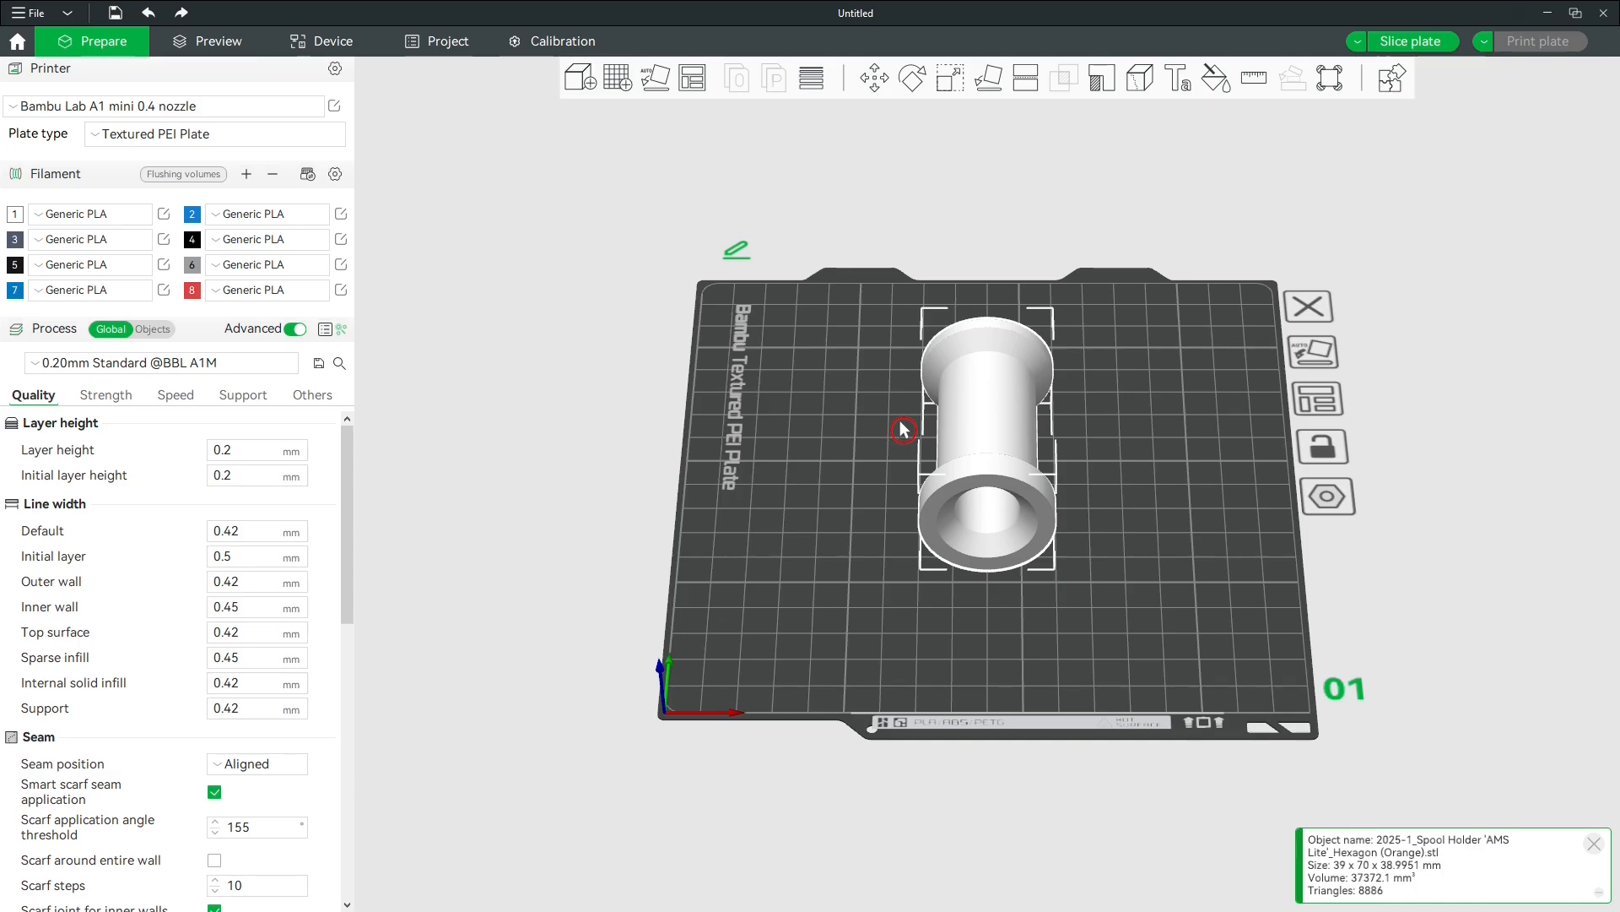
{"action": "mouse_move", "coordinate": [988, 78]}
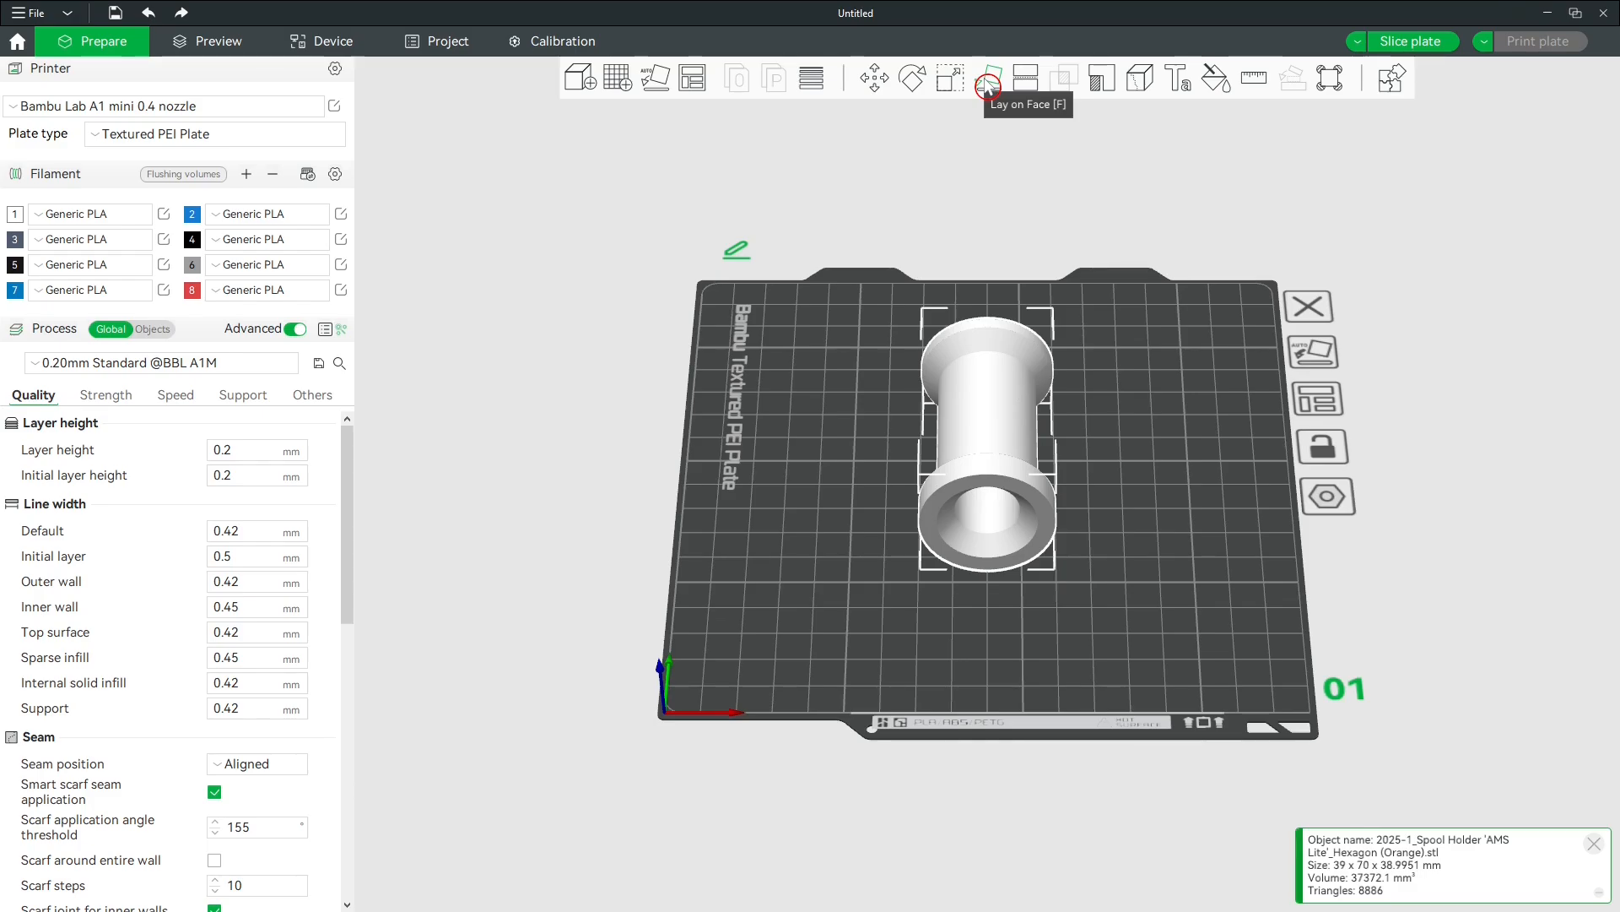
Lay the spool holder on its flat end so it stands upright on the plate
{"action": "left_click", "coordinate": [986, 78]}
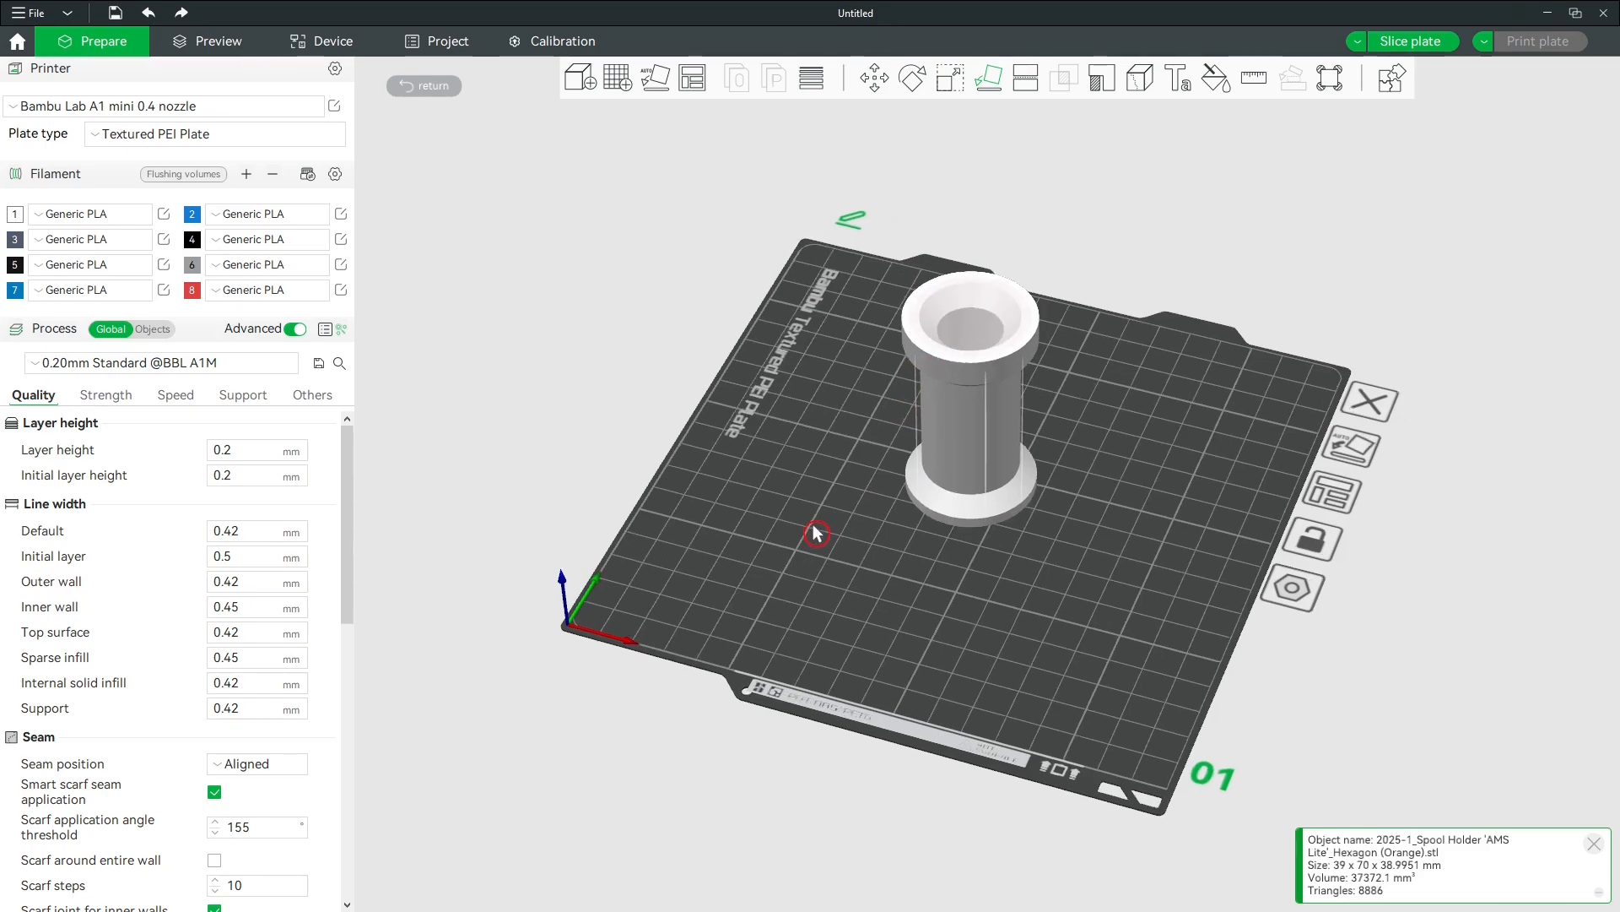
{"action": "left_click_drag", "start_coordinate": [817, 532], "coordinate": [832, 516]}
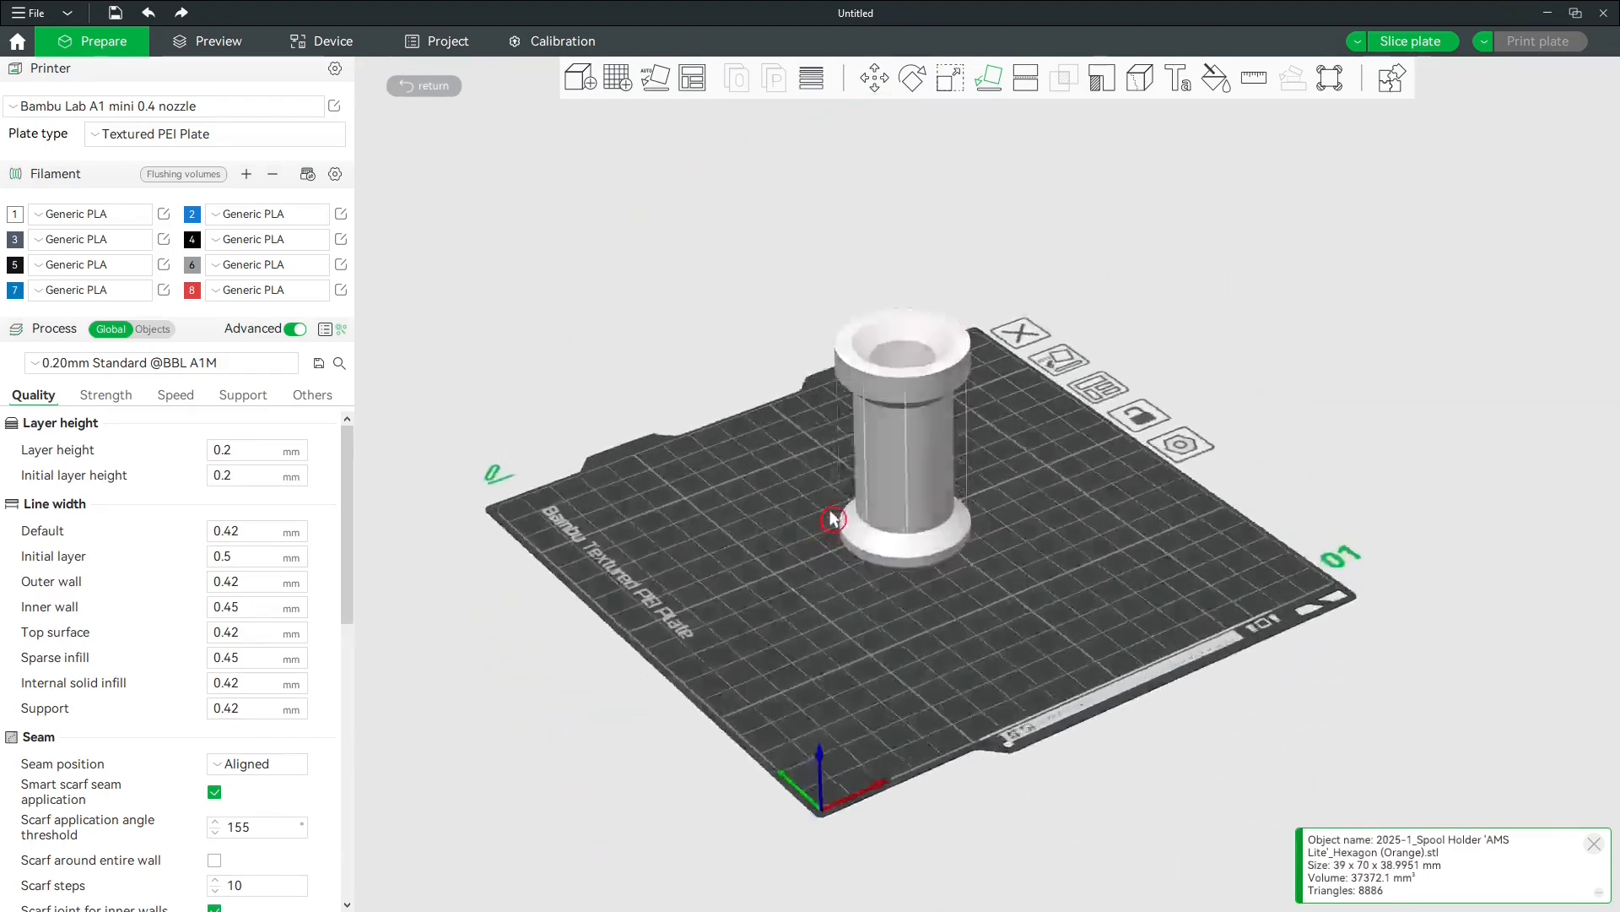
{"action": "left_click_drag", "start_coordinate": [828, 517], "coordinate": [848, 495]}
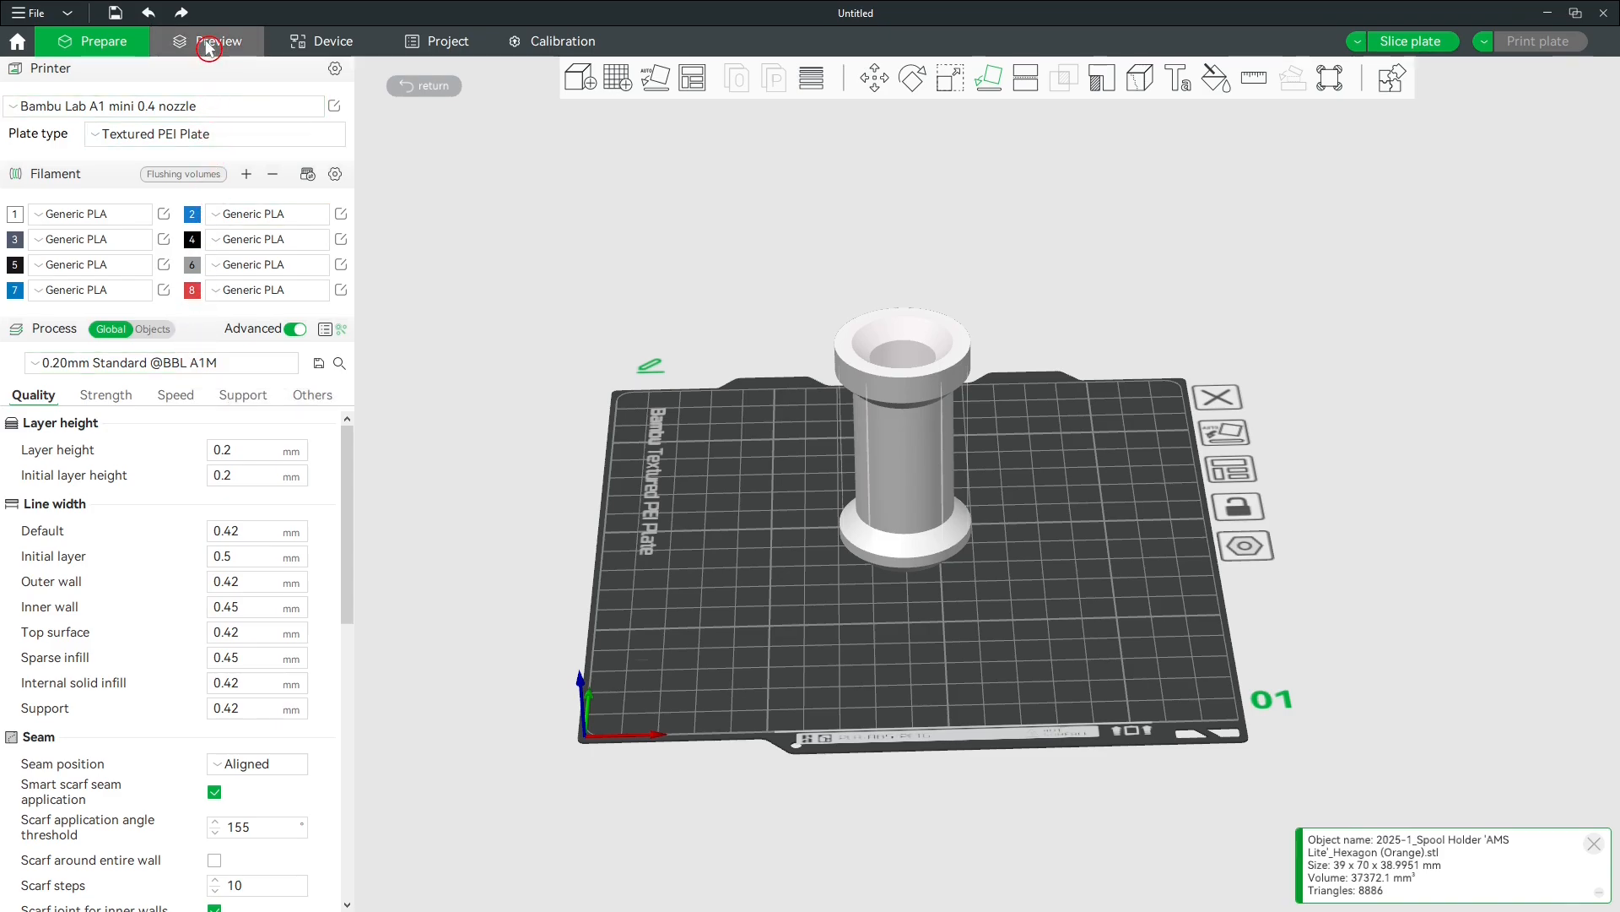
Slice the plate in Preview and scrub through the sliced layers
{"action": "left_click", "coordinate": [220, 41]}
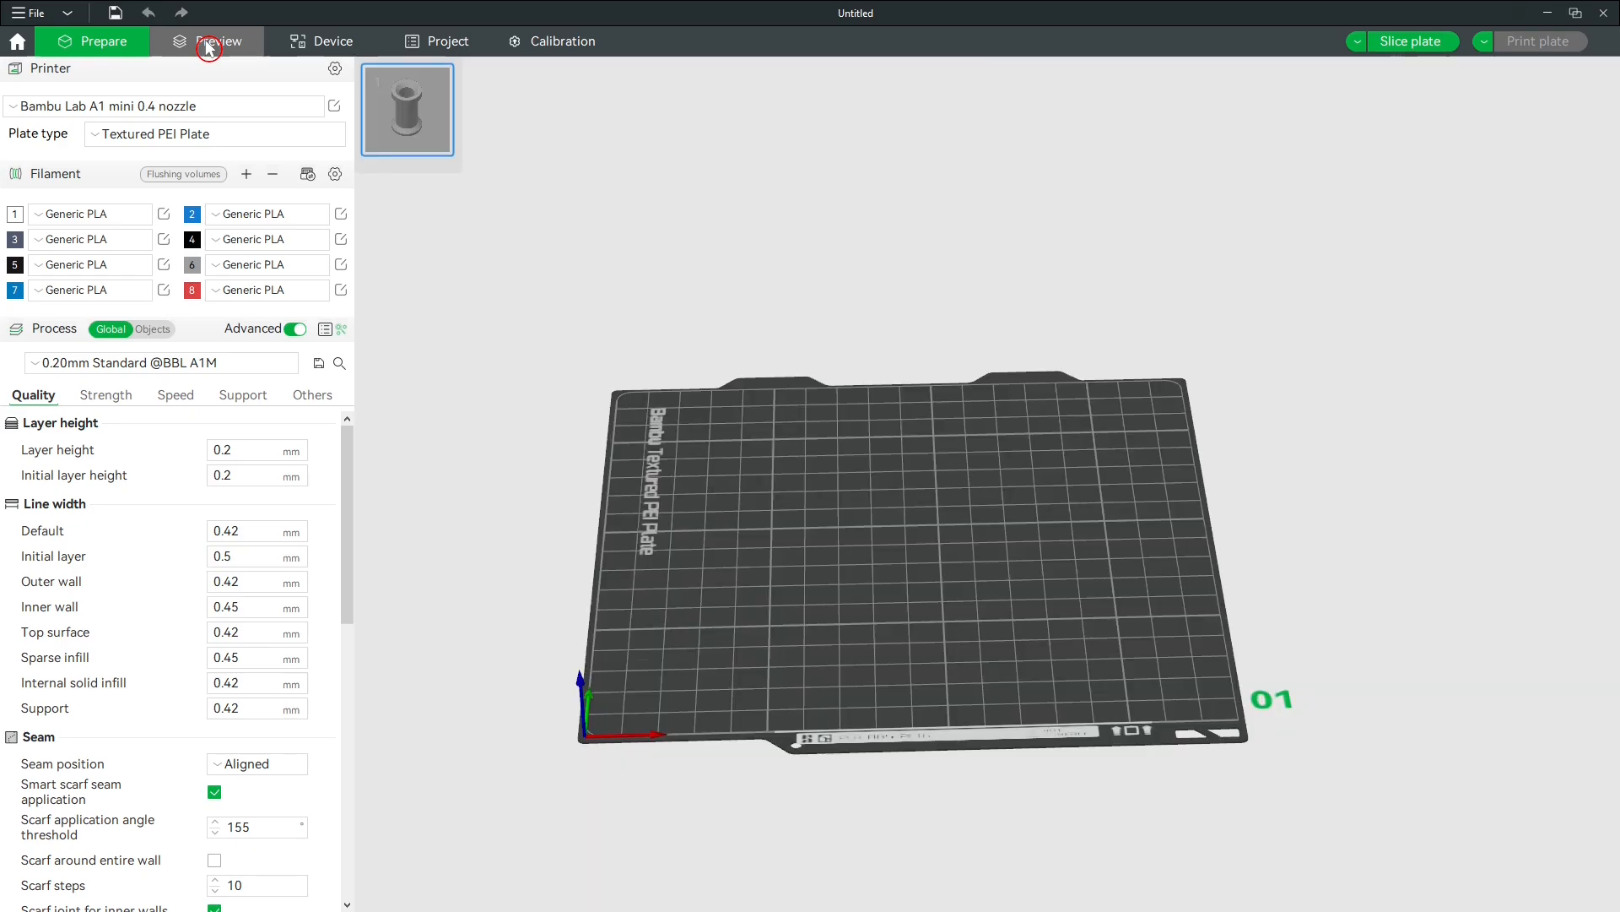
{"action": "left_click", "coordinate": [220, 40]}
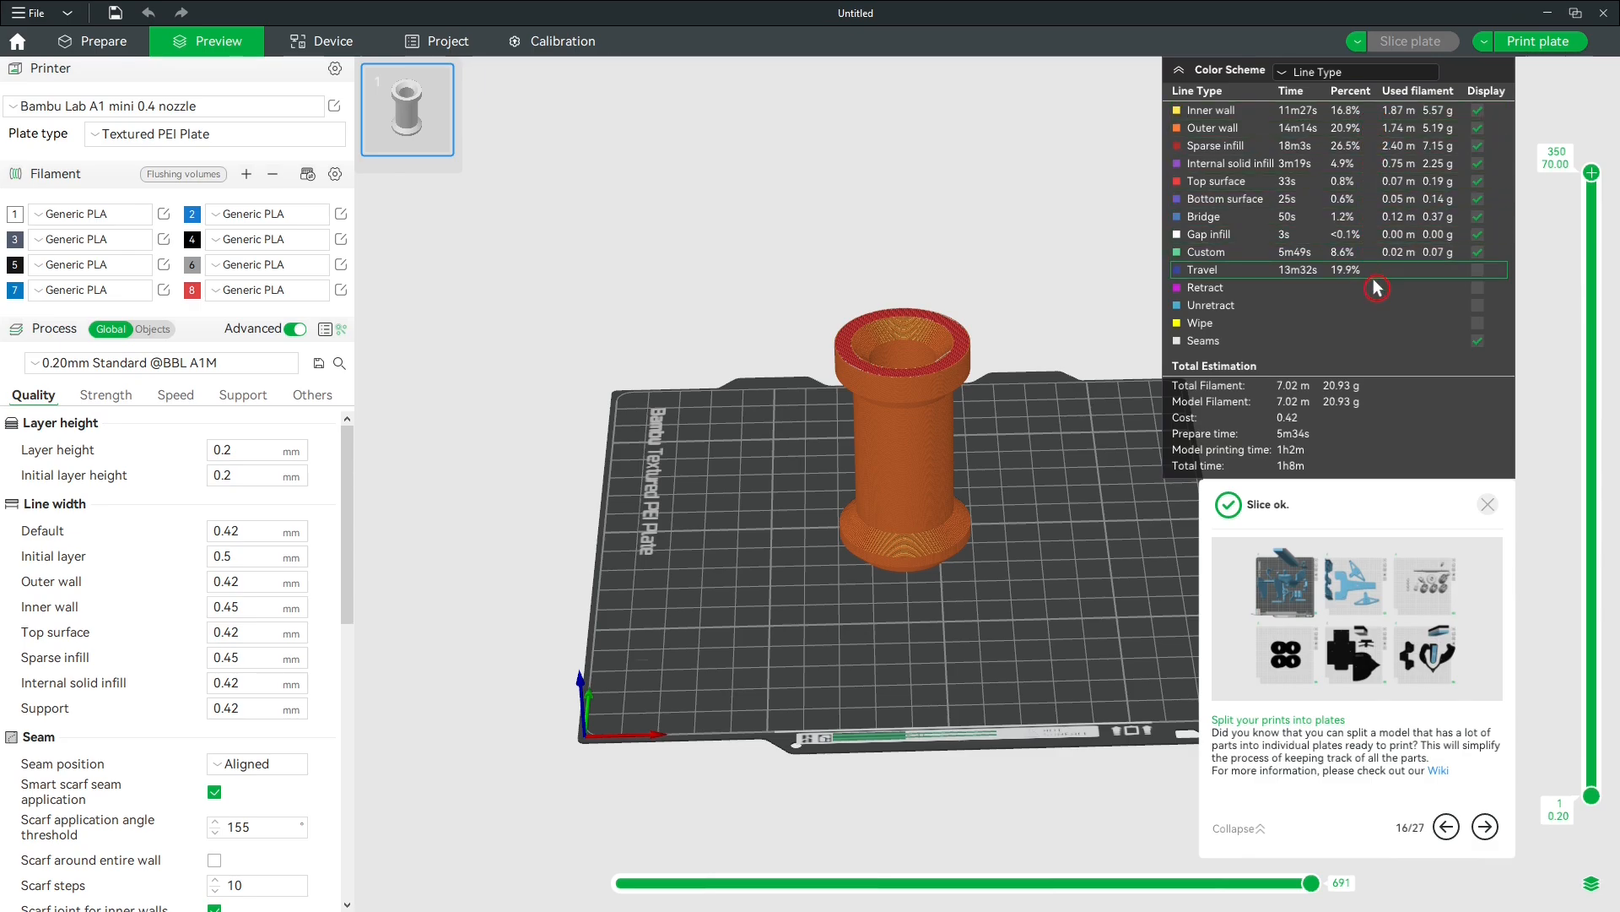
{"action": "left_click", "coordinate": [1489, 503]}
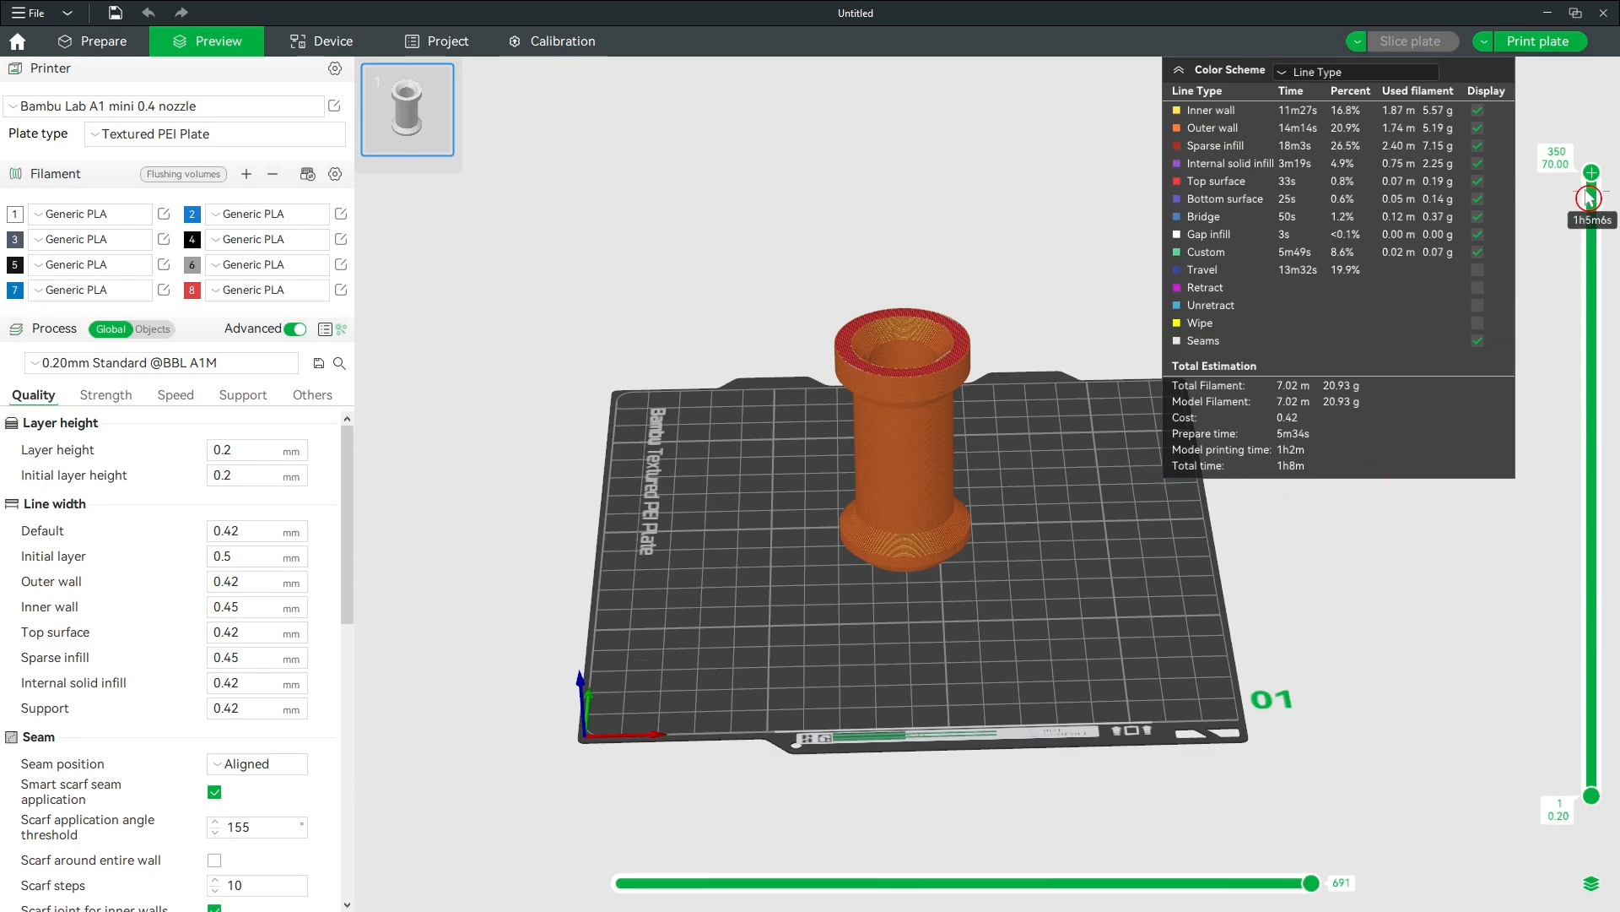
{"action": "left_click_drag", "start_coordinate": [1590, 196], "coordinate": [1573, 347]}
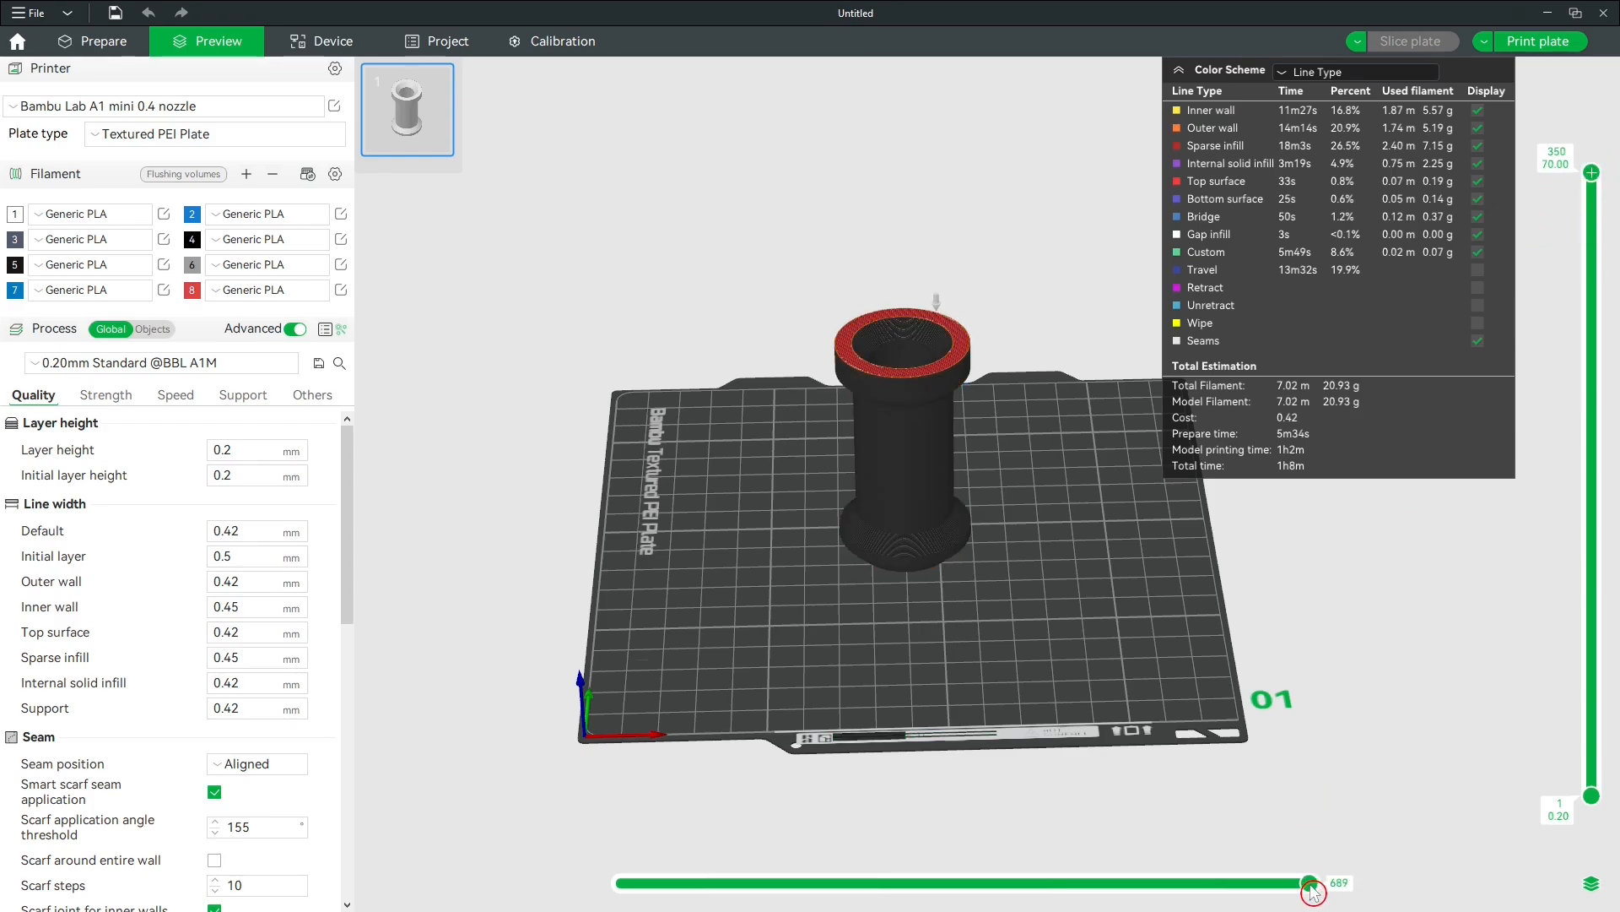
Rewind and replay the top layer's toolpath moves, ending on the complete layer
{"action": "left_click_drag", "start_coordinate": [1313, 883], "coordinate": [743, 883]}
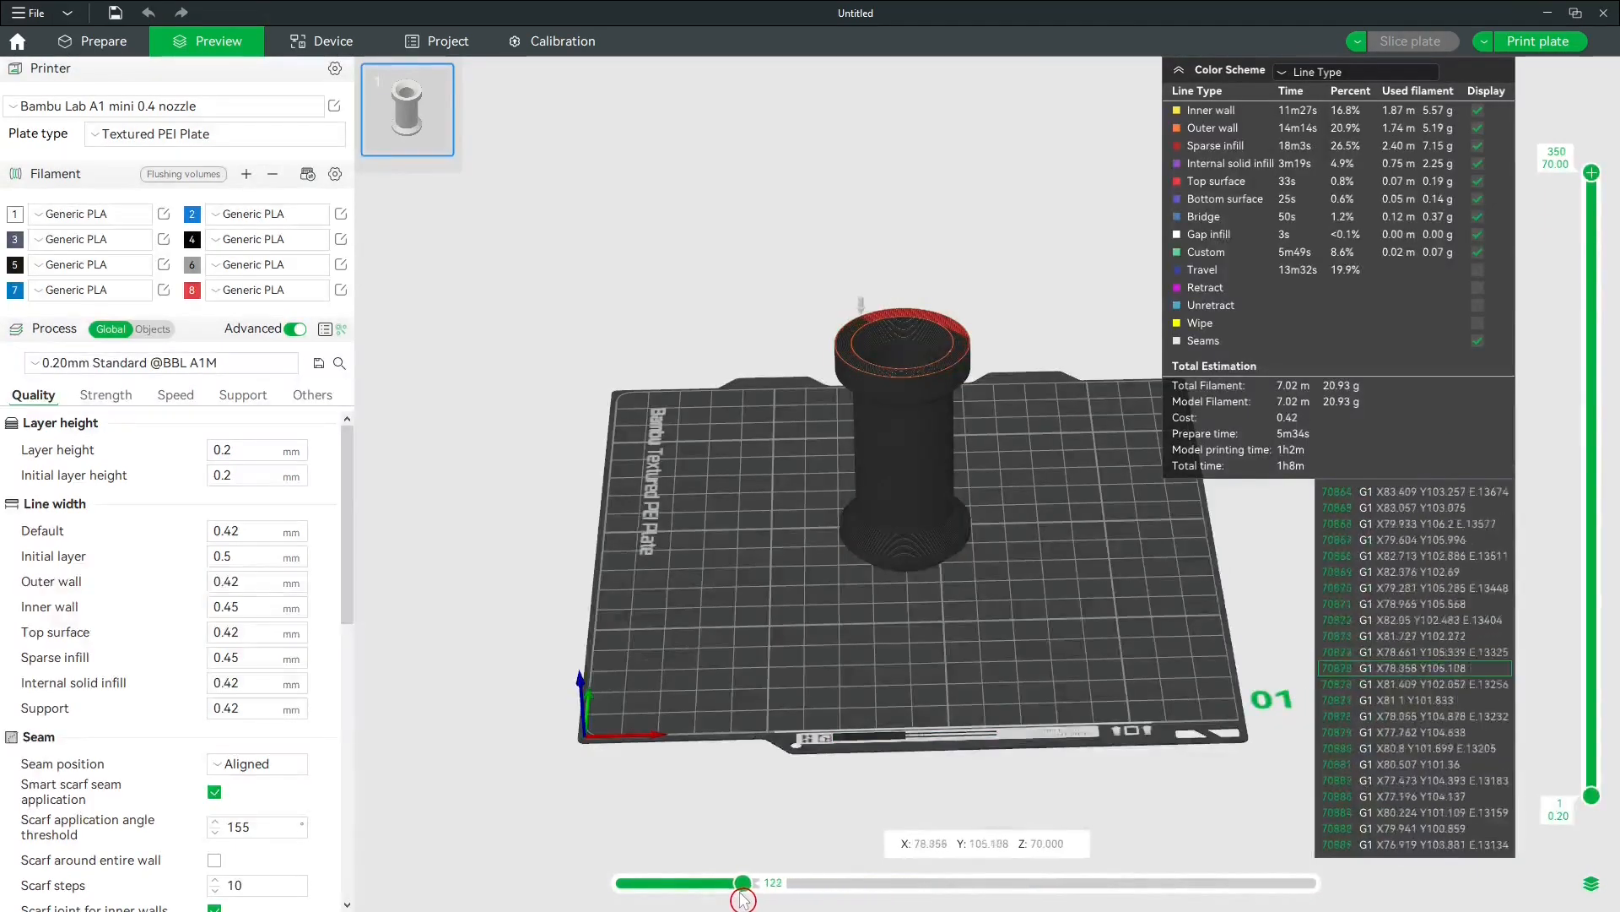
{"action": "left_click_drag", "start_coordinate": [741, 881], "coordinate": [622, 881]}
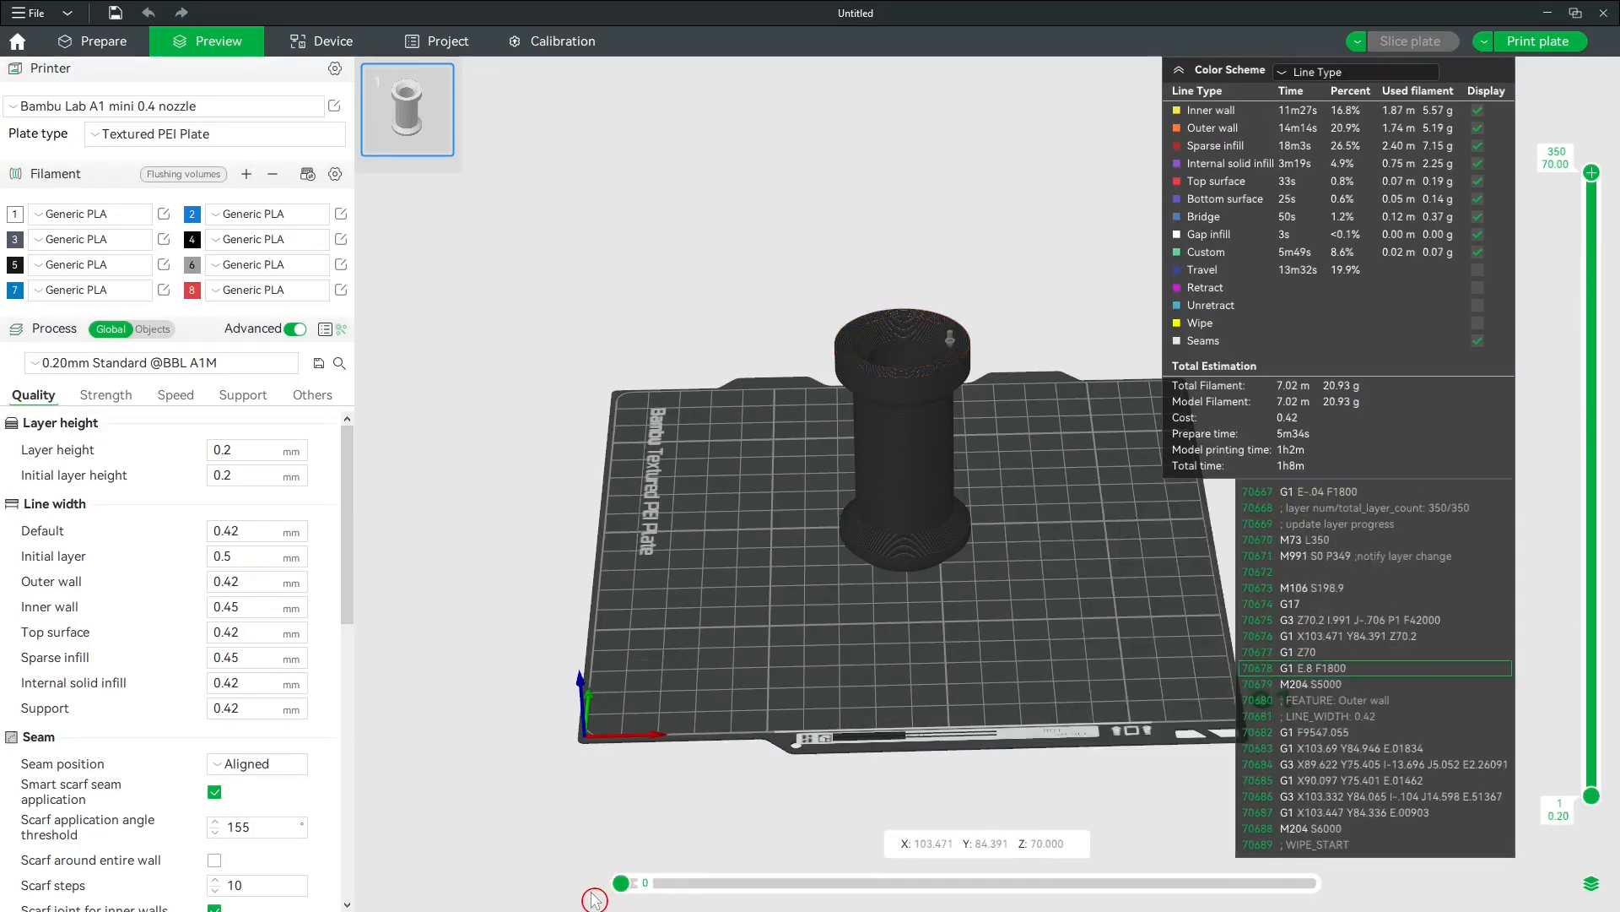
{"action": "left_click_drag", "start_coordinate": [619, 883], "coordinate": [1199, 883]}
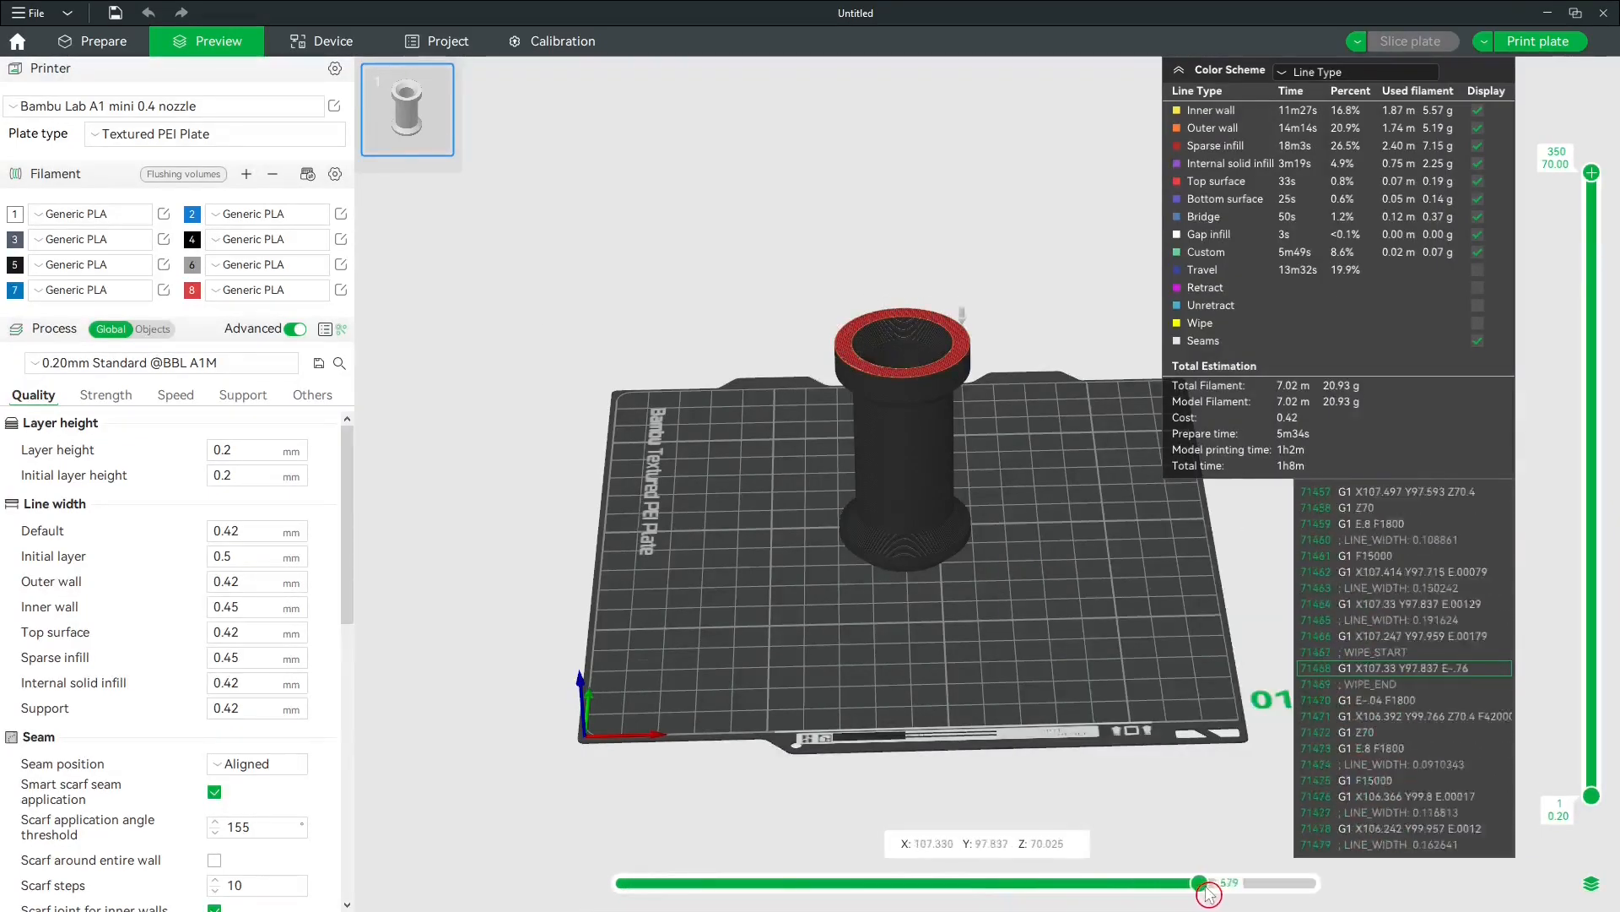
{"action": "left_click_drag", "start_coordinate": [1200, 881], "coordinate": [1312, 881]}
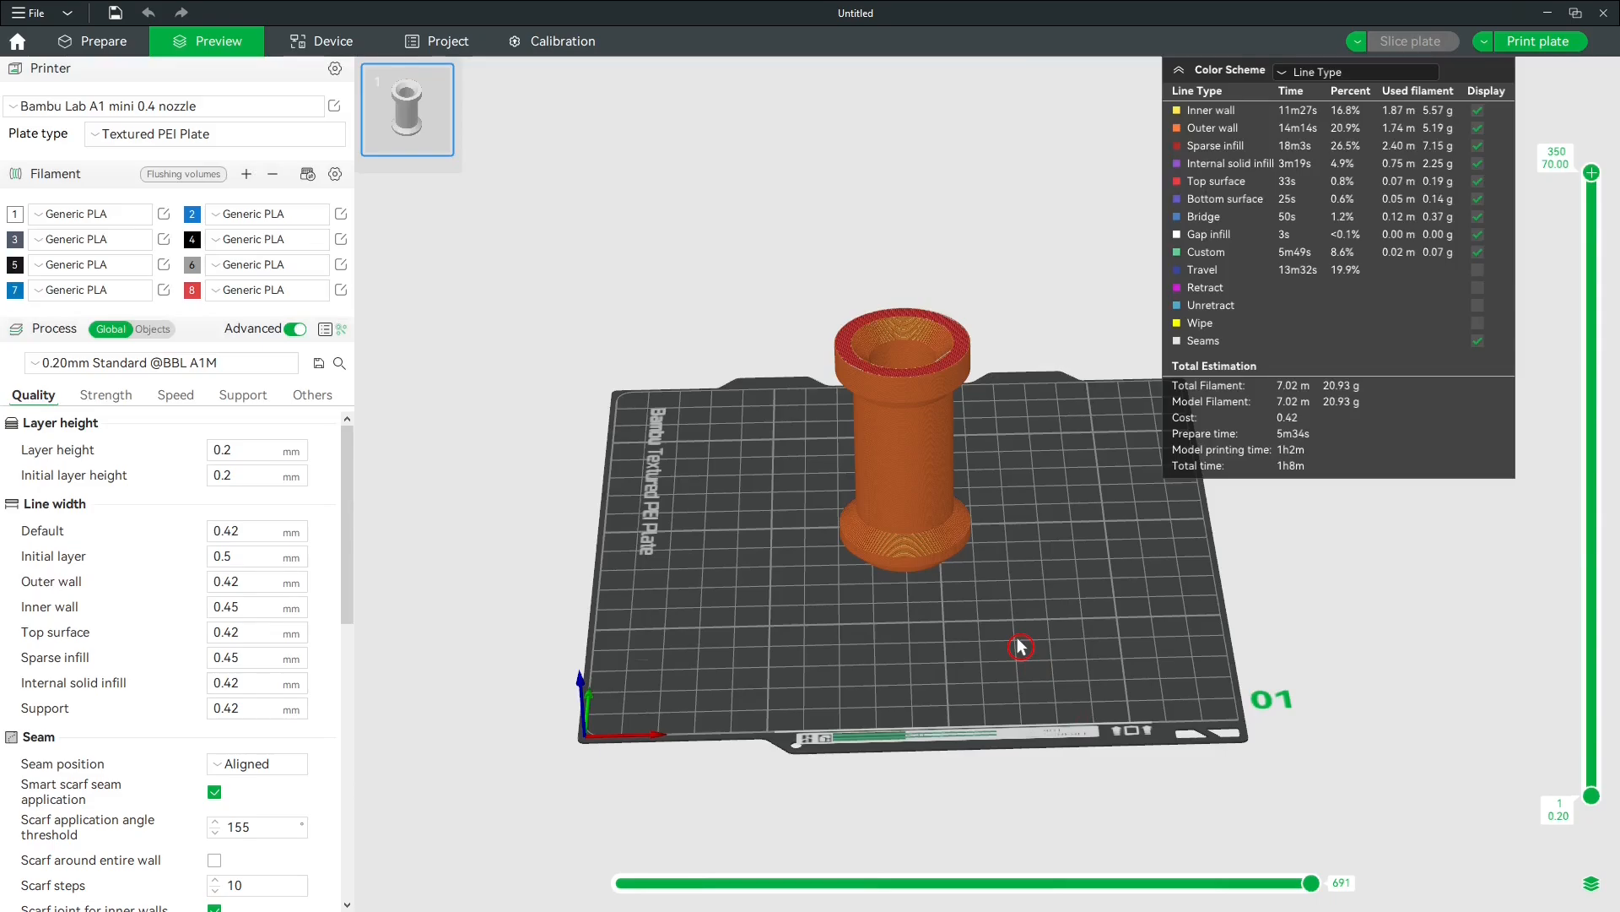
{"action": "mouse_move", "coordinate": [1060, 598]}
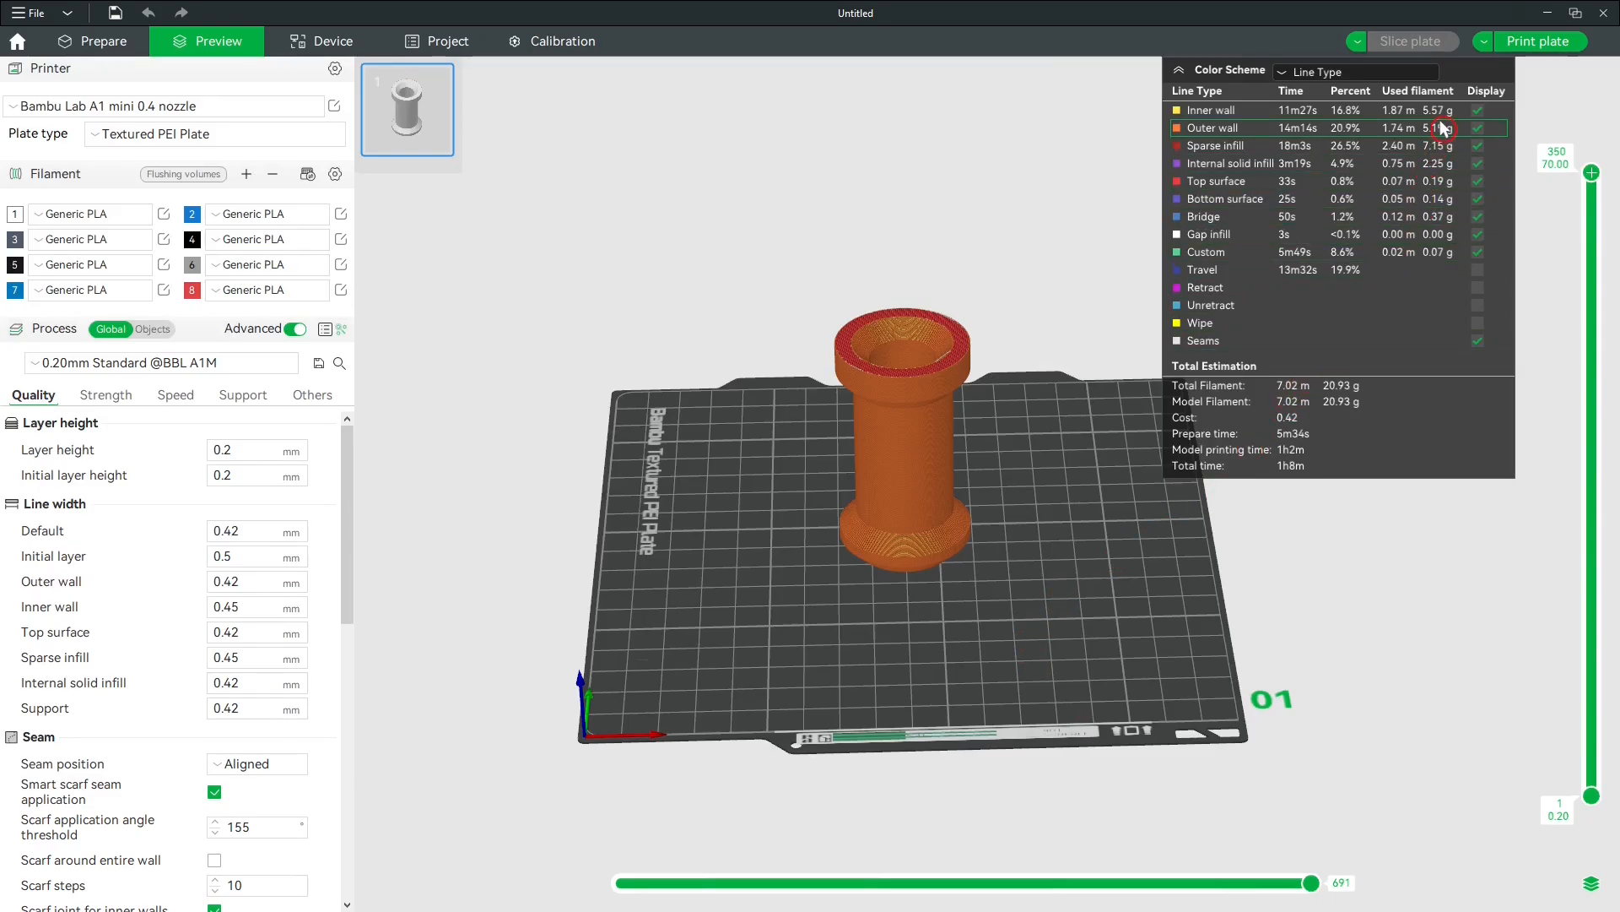
Choose Export plate sliced file as the main output action
{"action": "left_click", "coordinate": [1485, 41]}
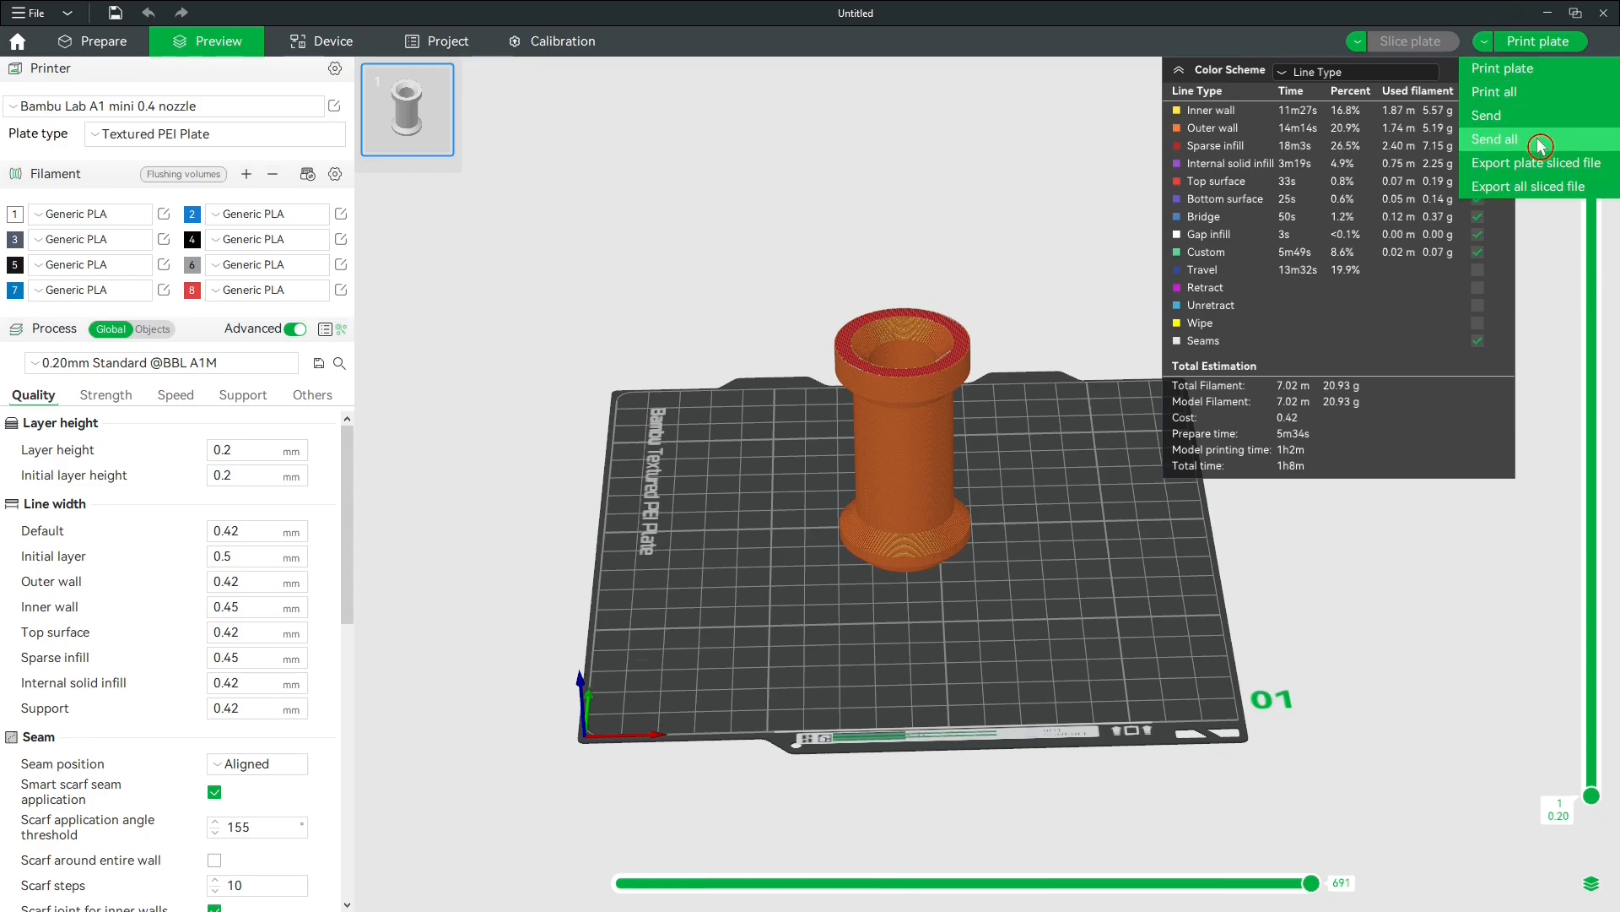
{"action": "mouse_move", "coordinate": [1536, 162]}
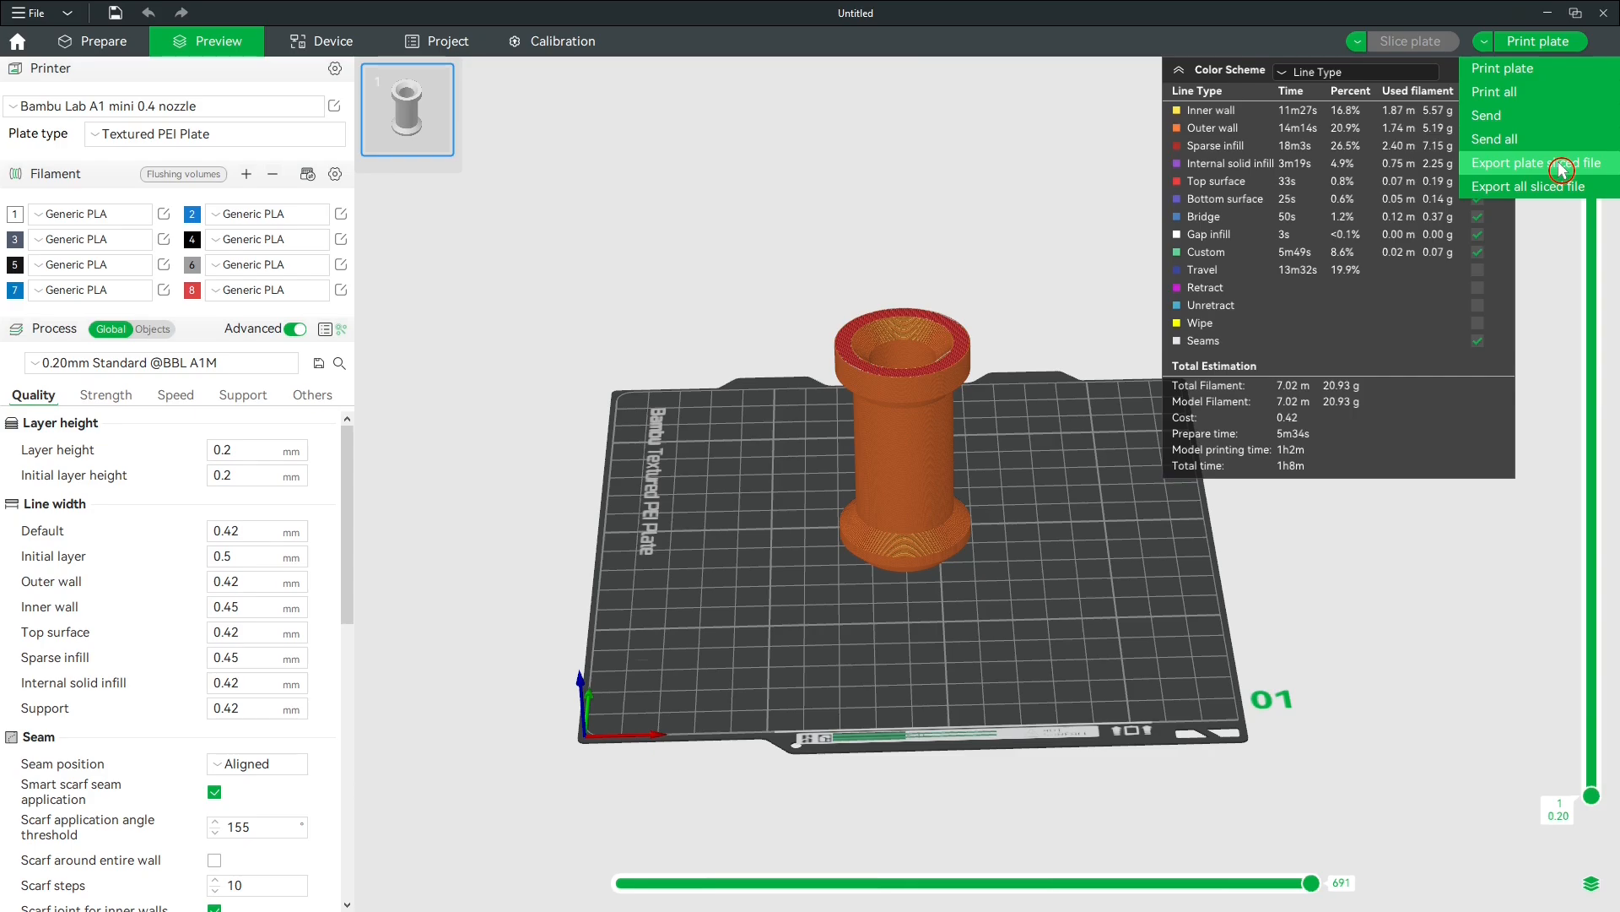
{"action": "left_click", "coordinate": [1527, 162]}
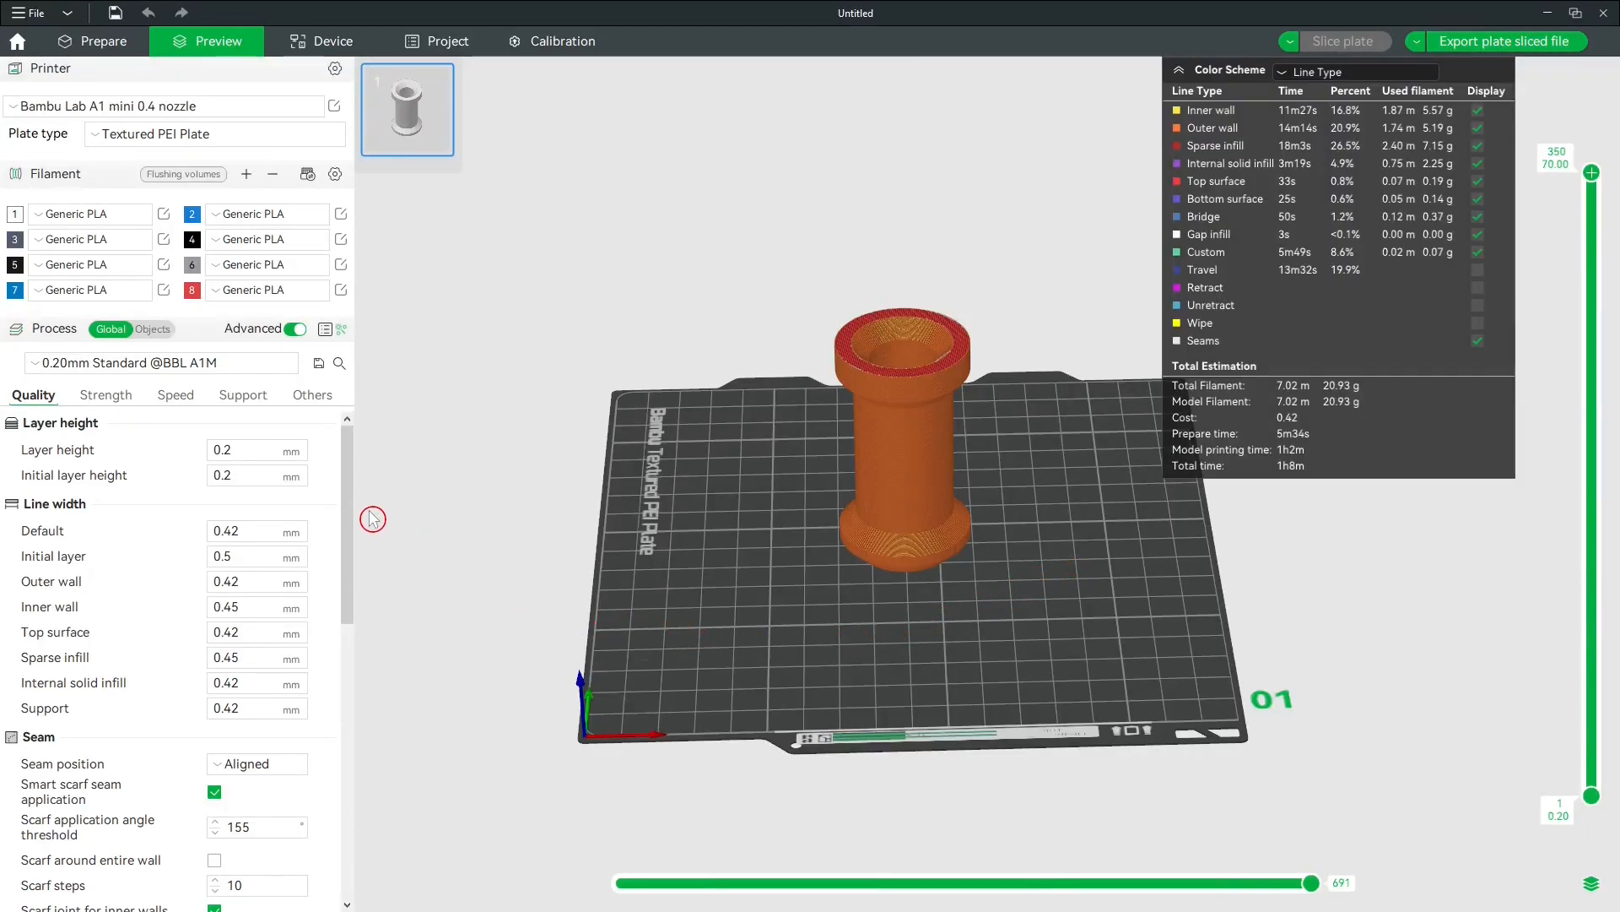
{"action": "left_click", "coordinate": [165, 362]}
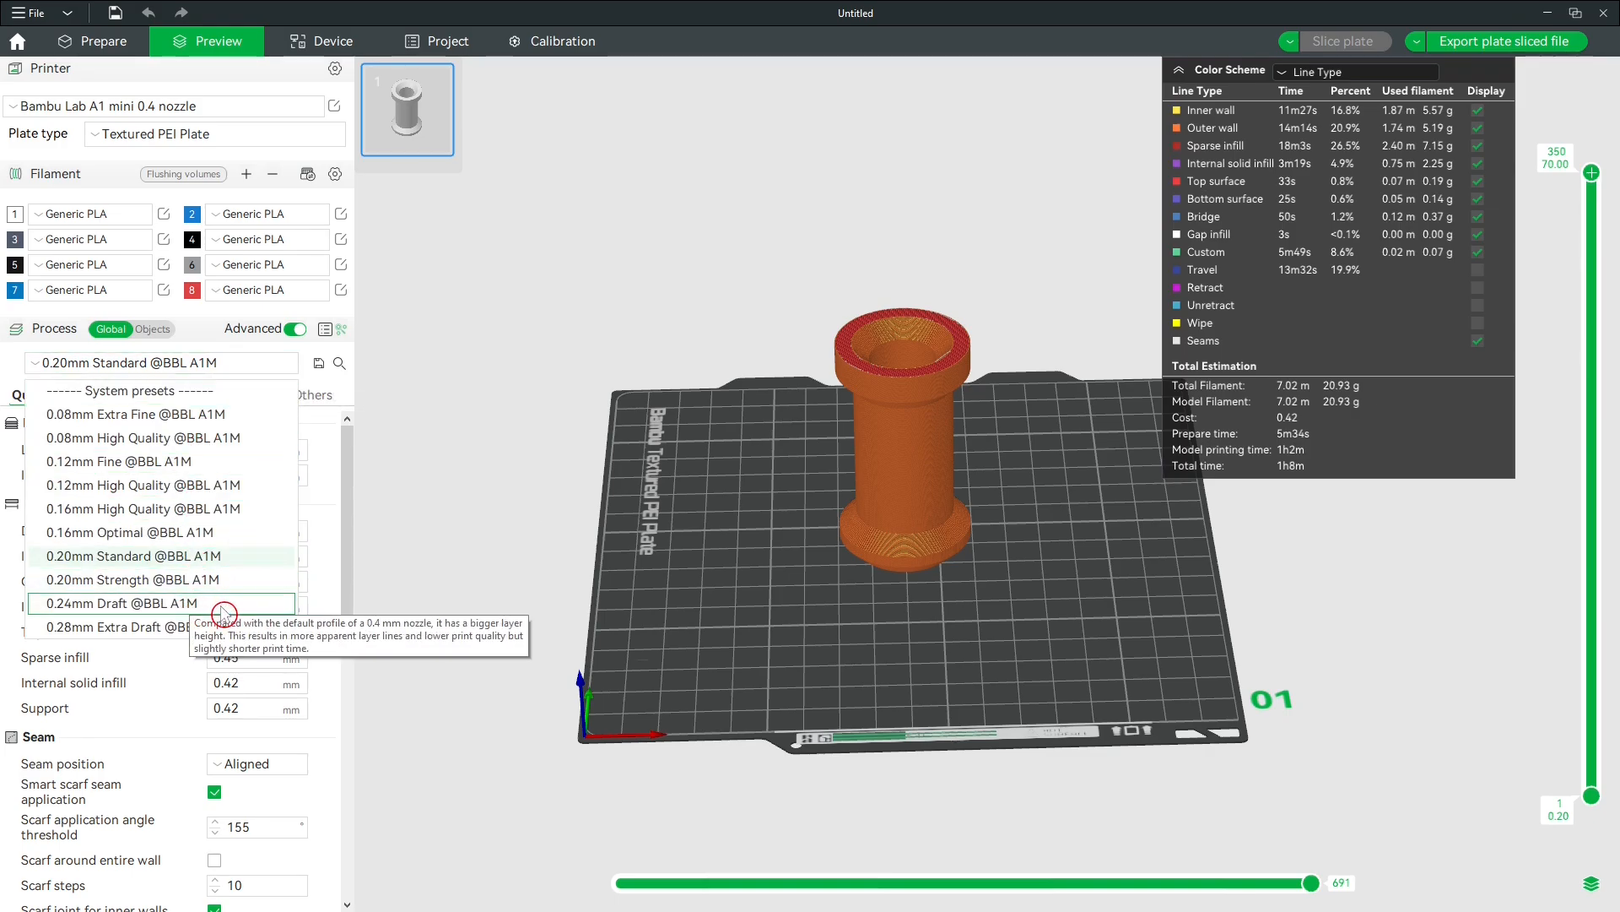
{"action": "left_click", "coordinate": [121, 603]}
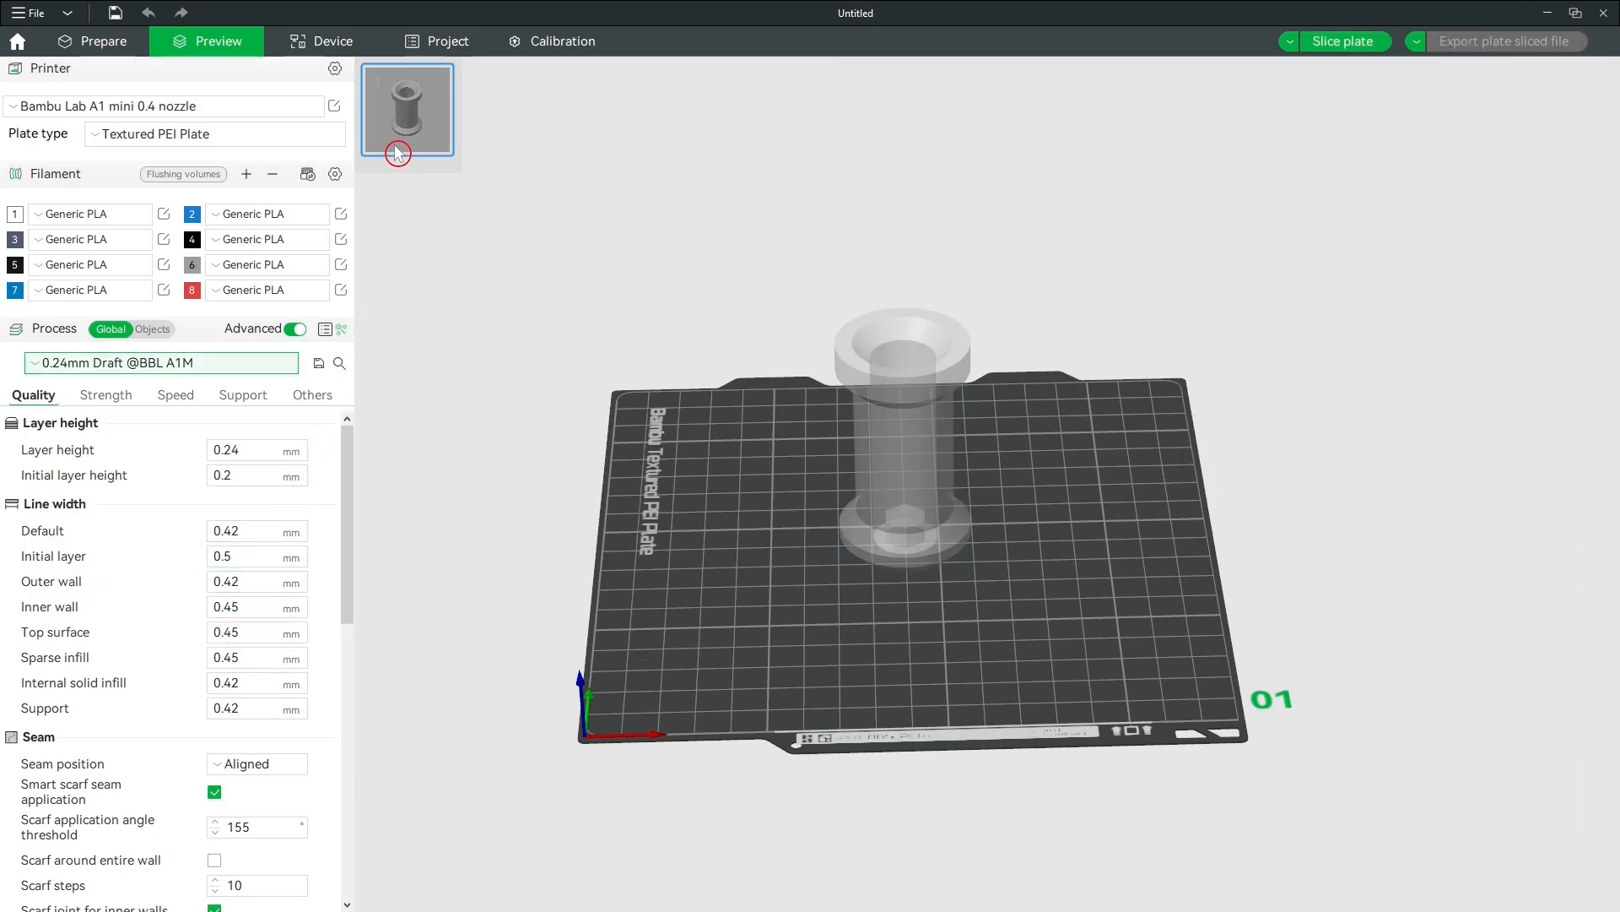
{"action": "left_click", "coordinate": [1343, 41]}
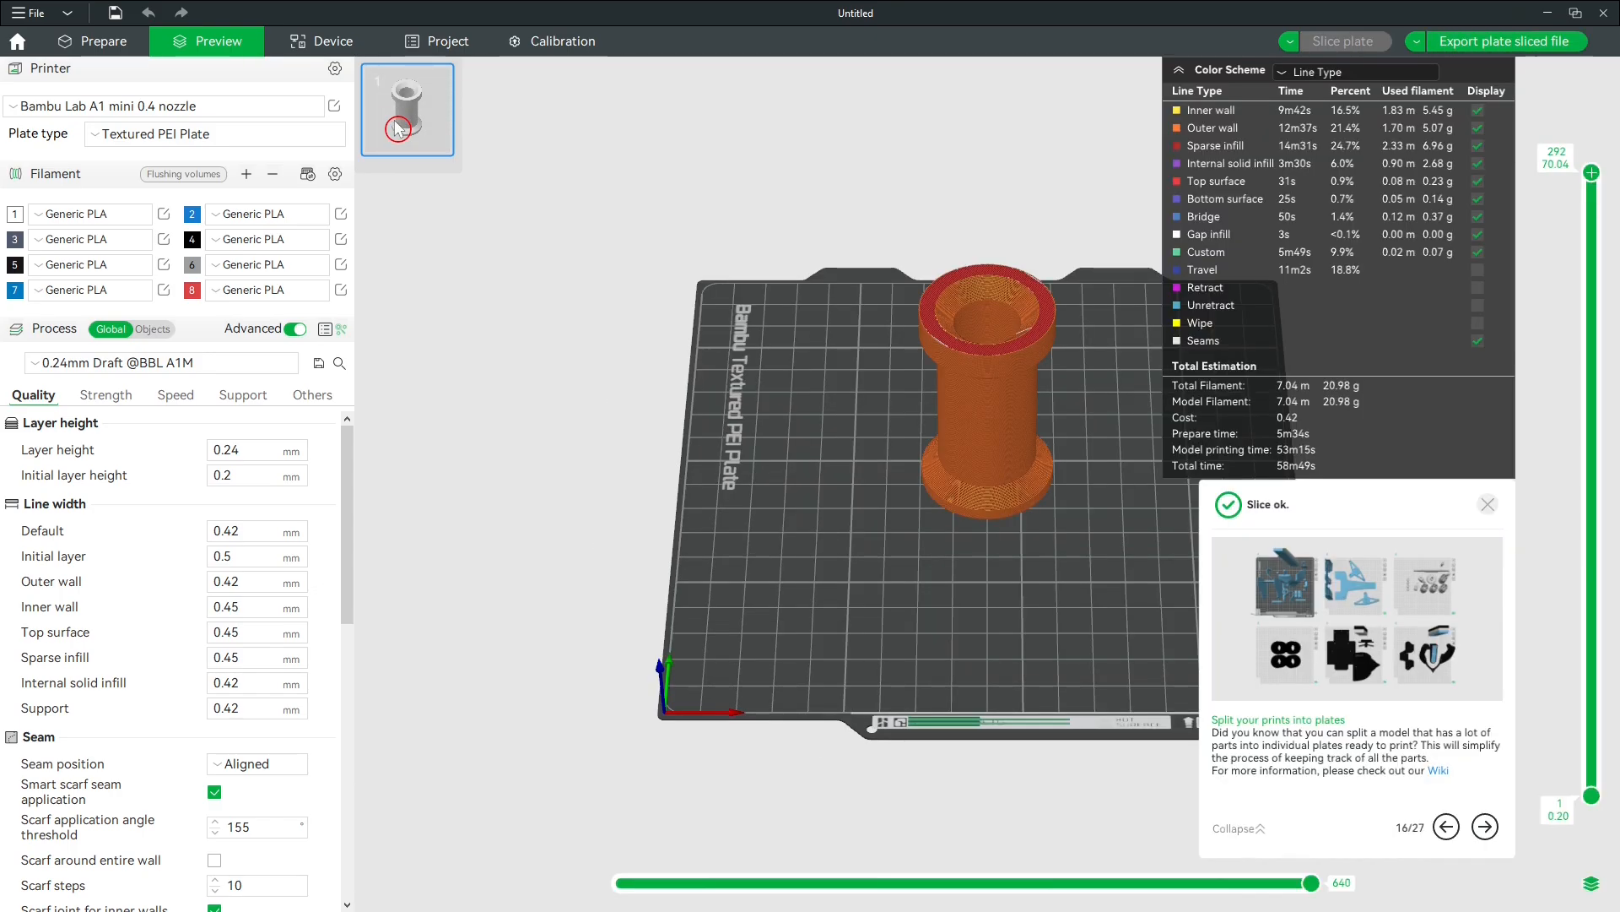
{"action": "left_click", "coordinate": [1485, 505]}
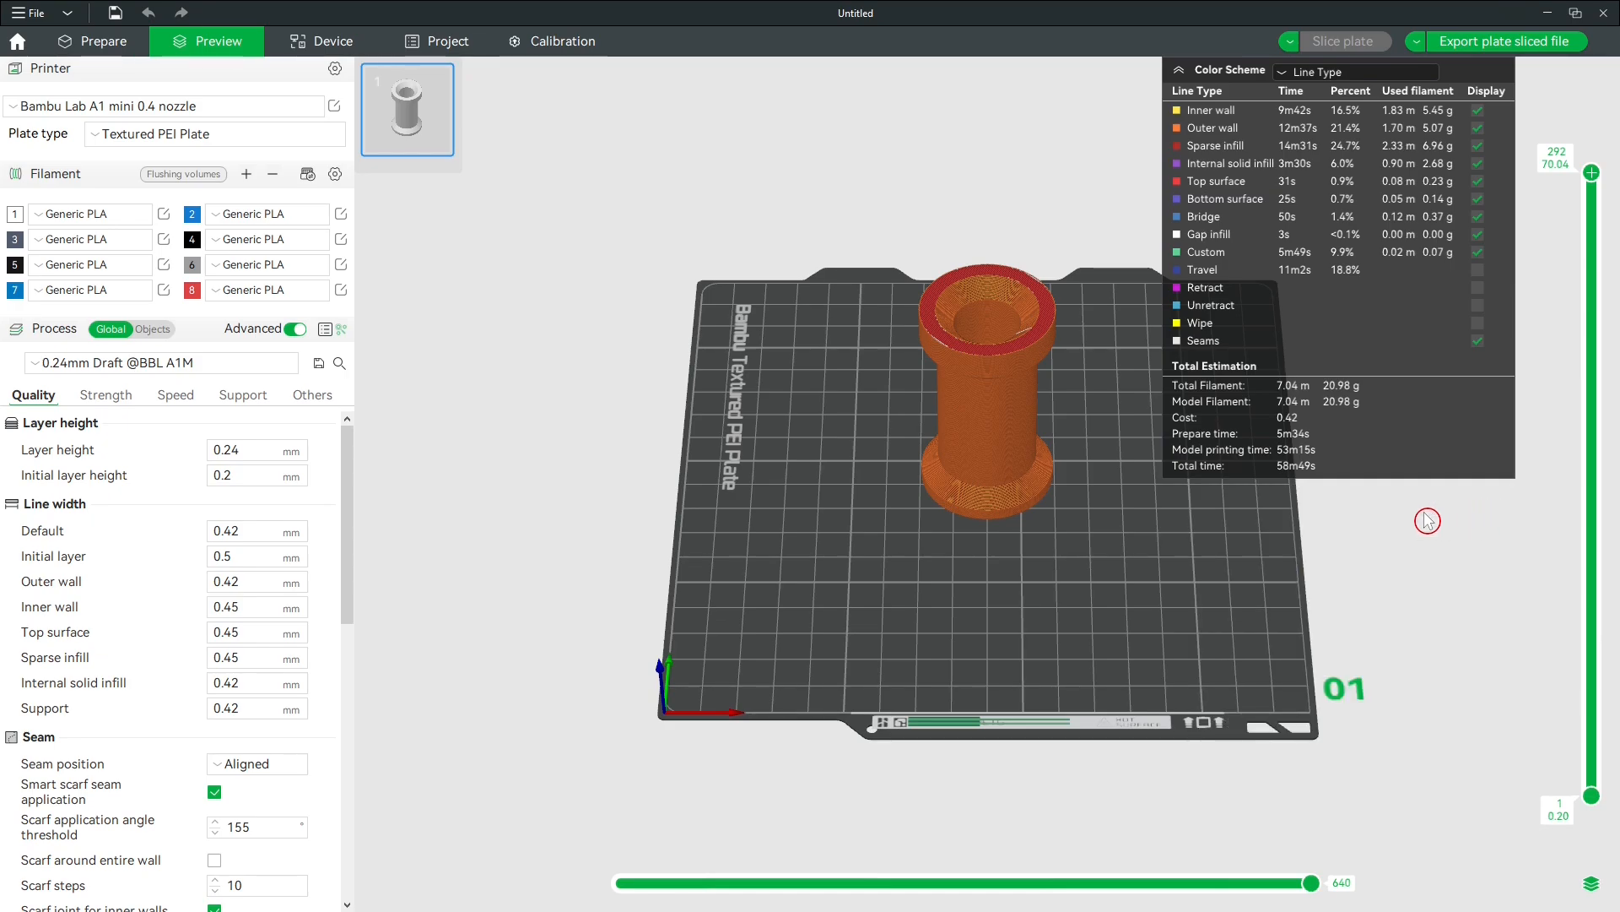
{"action": "mouse_move", "coordinate": [1263, 524]}
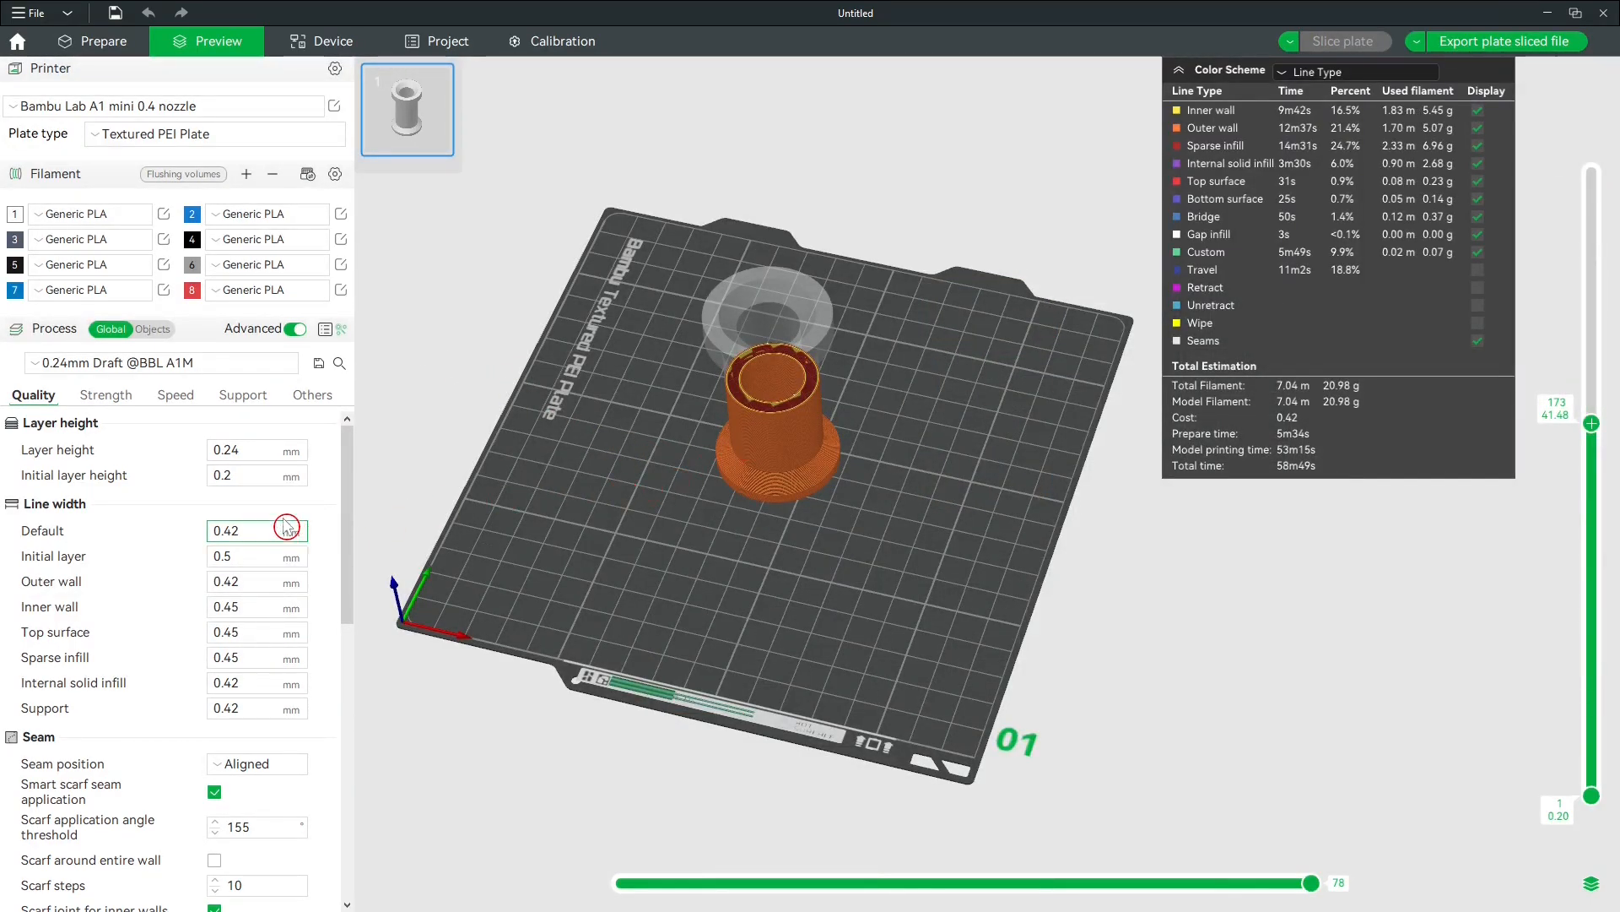
{"action": "mouse_move", "coordinate": [33, 12]}
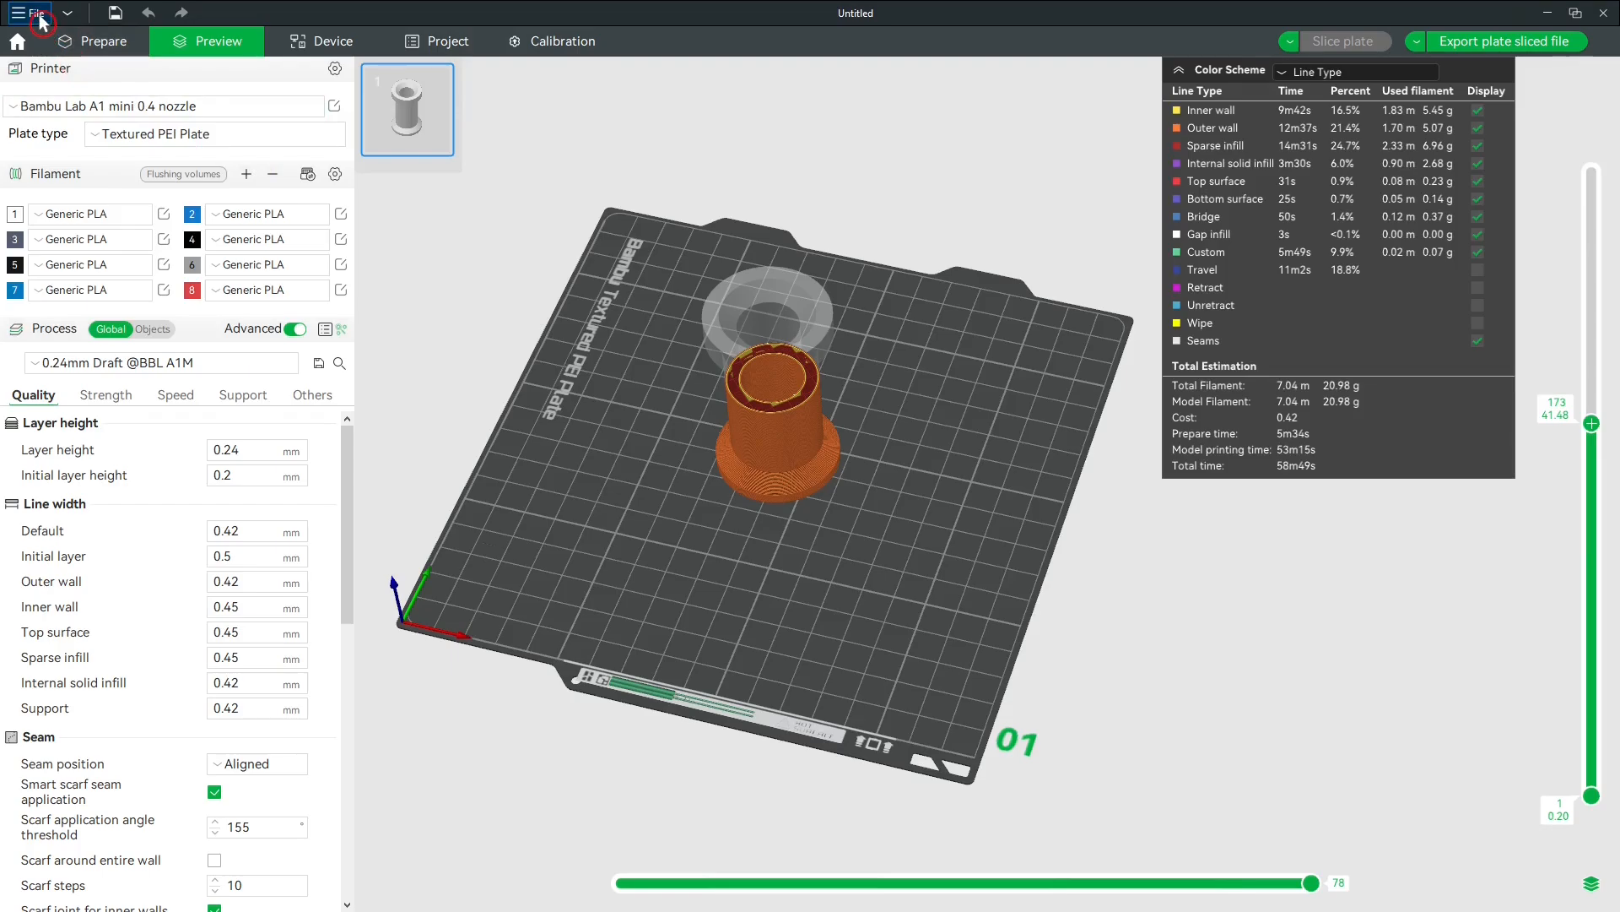
Bring up the File menu's Save Project as options
{"action": "left_click", "coordinate": [30, 12]}
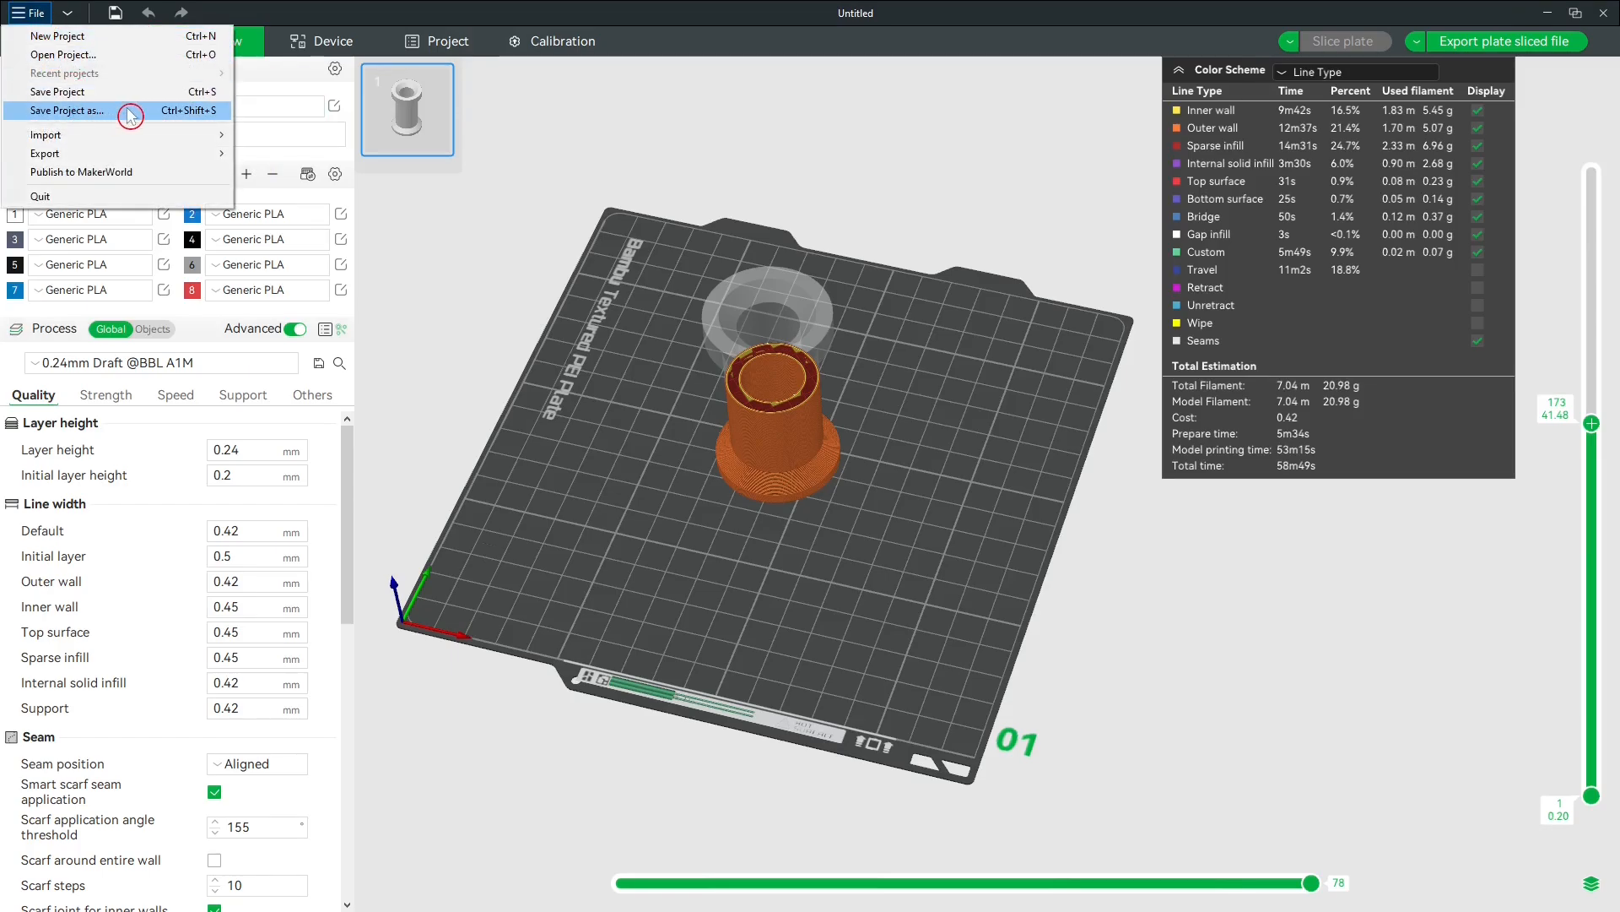